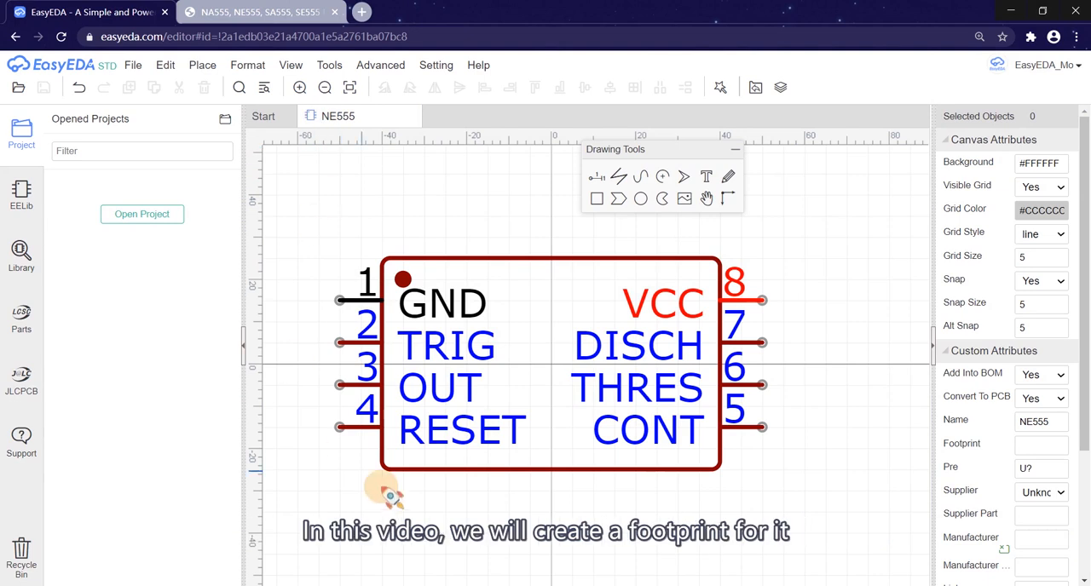
mouse_move(320, 235)
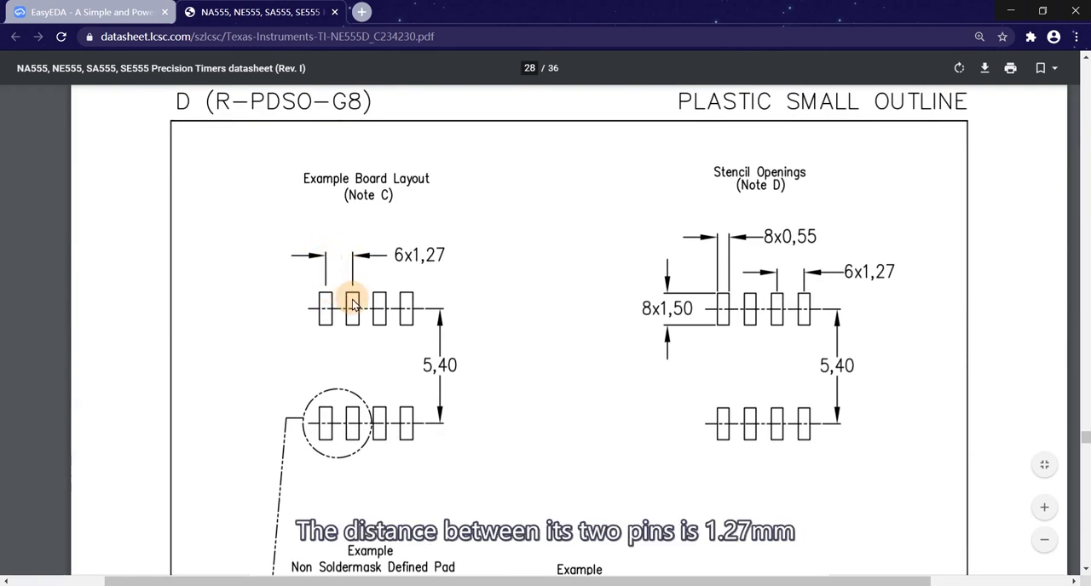
mouse_move(418, 257)
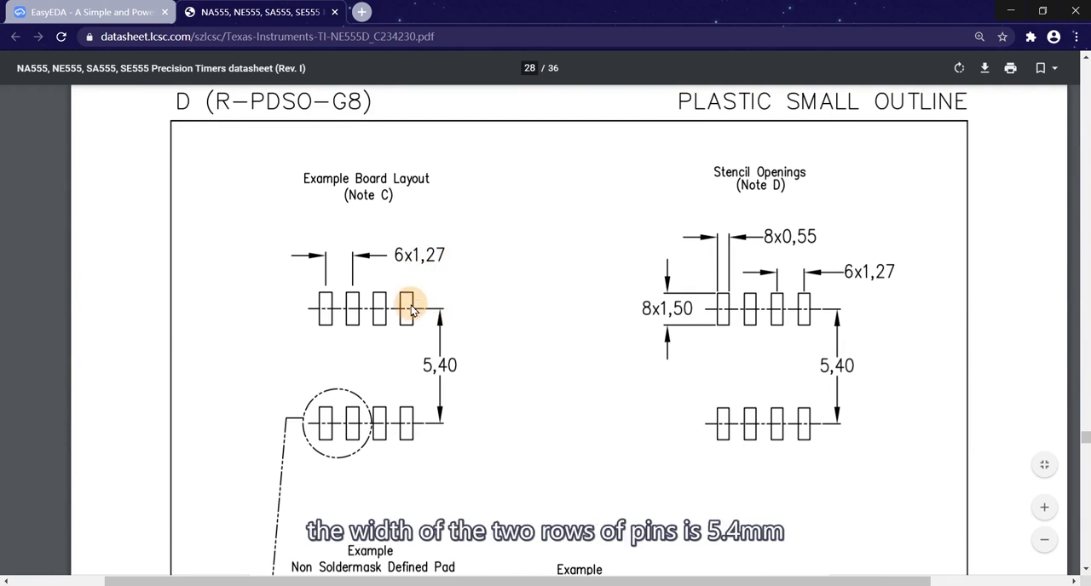
mouse_move(440, 407)
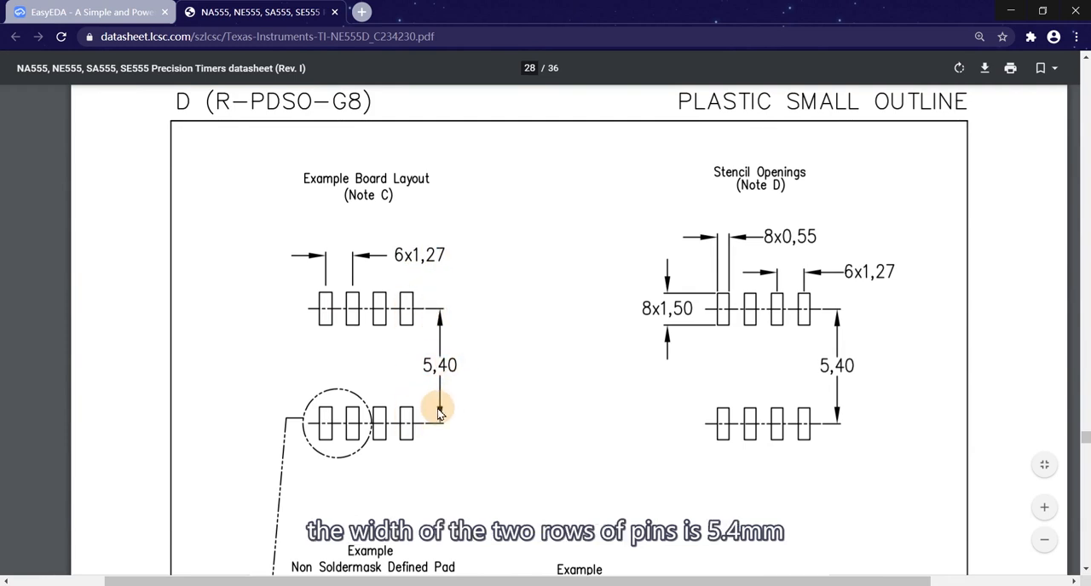
- Create a new footprint document and save it under the title SOP-8
scroll("down", 3)
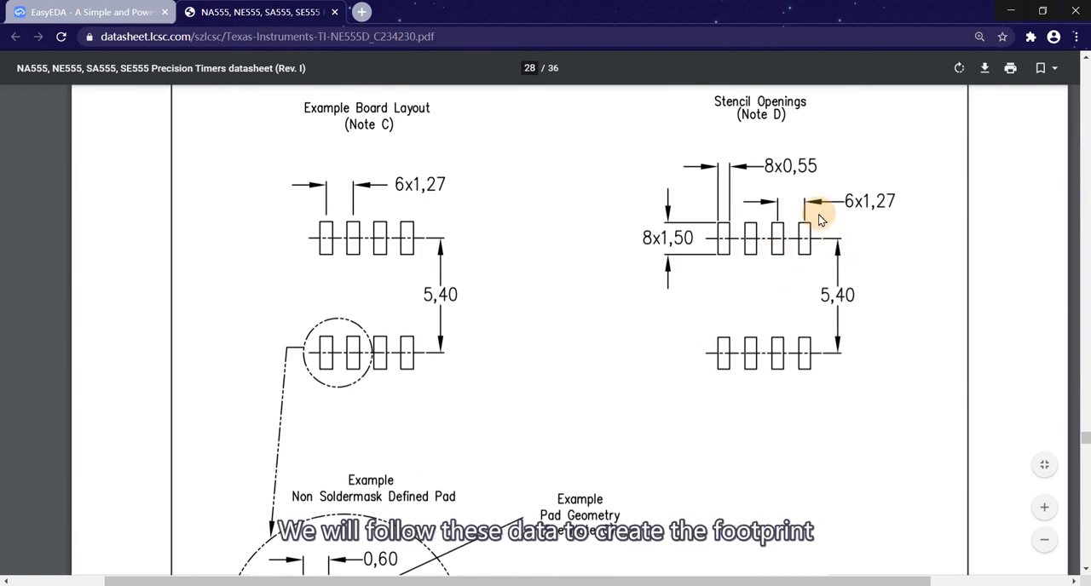
mouse_move(525, 264)
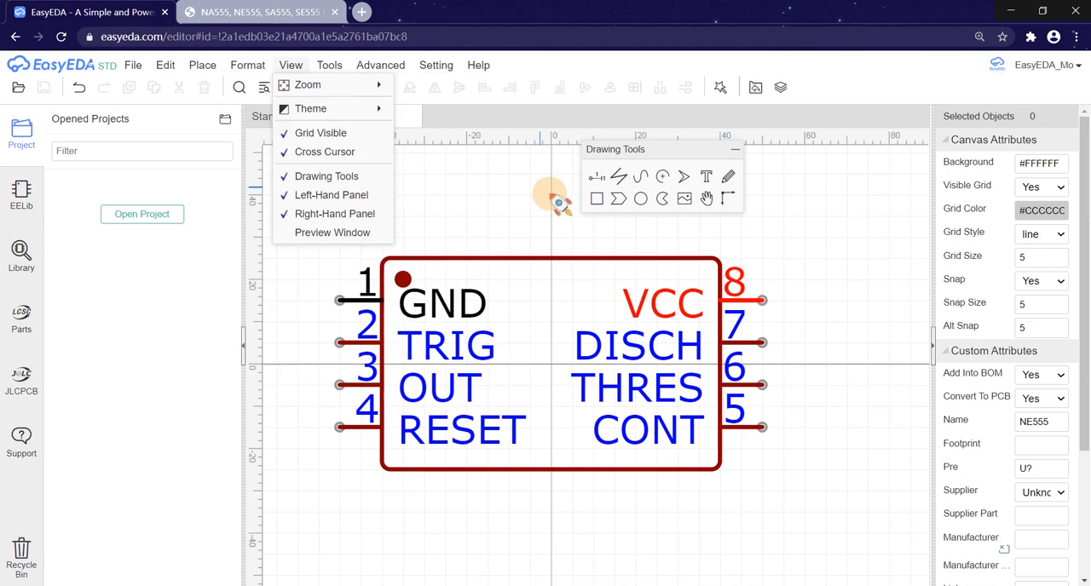
left_click(133, 65)
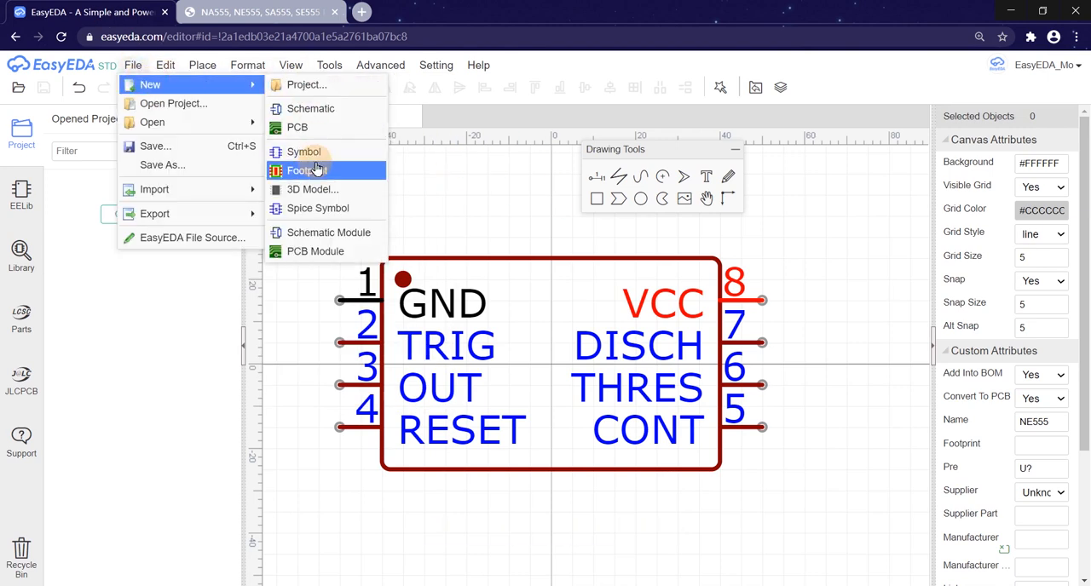
left_click(303, 171)
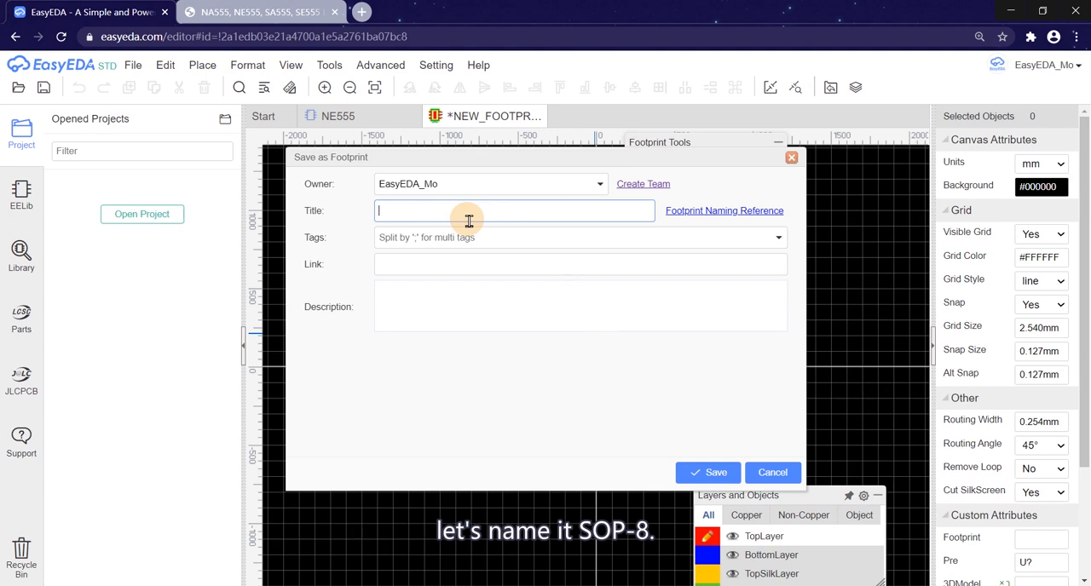
type("SOP-8")
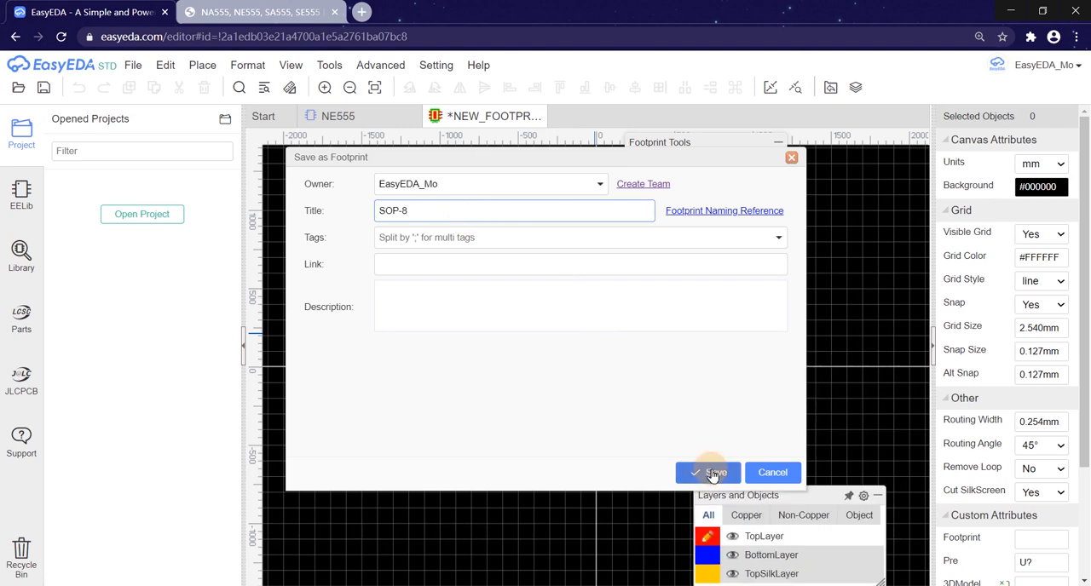
left_click(714, 472)
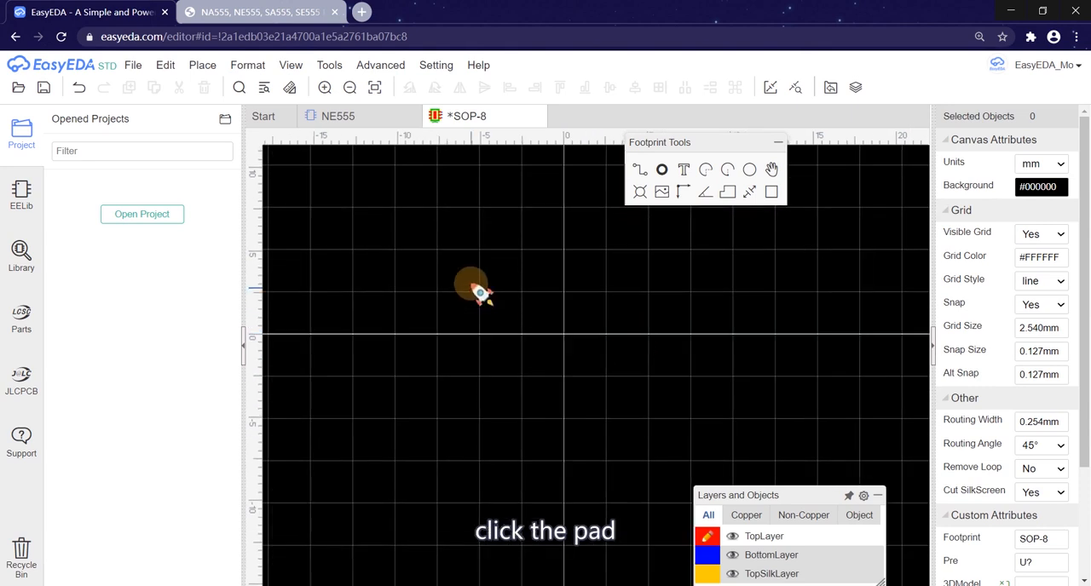
- Place the first pad and set it to TopLayer with an Oval shape
left_click(527, 290)
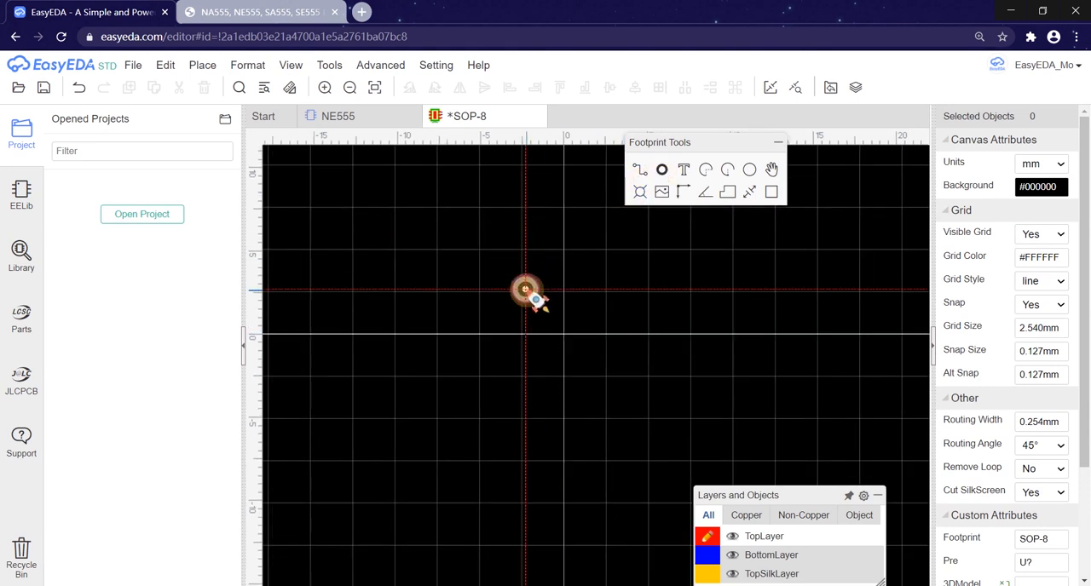
scroll("up", 3)
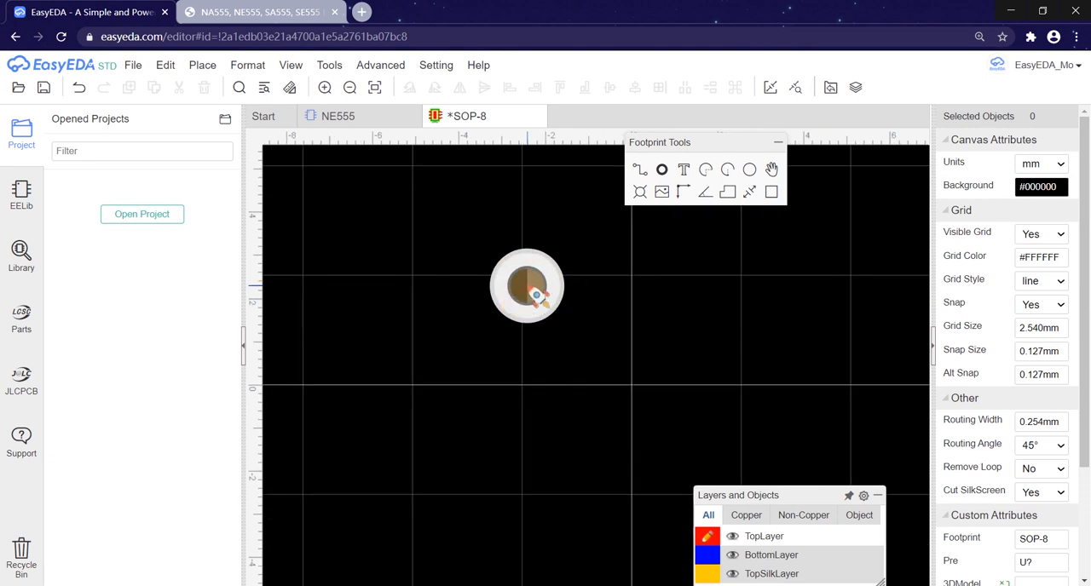
left_click(525, 286)
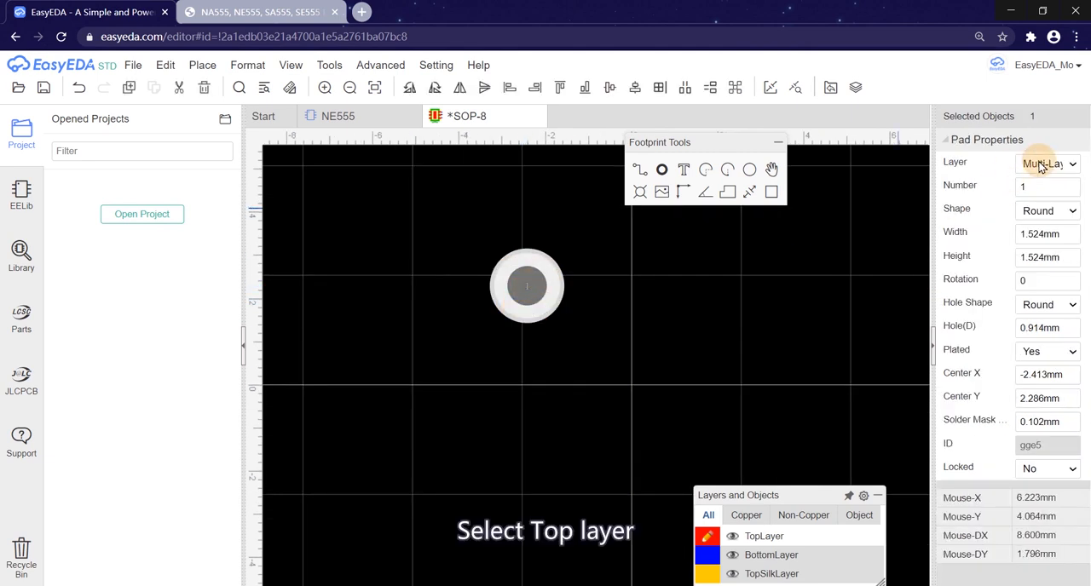
left_click(1047, 163)
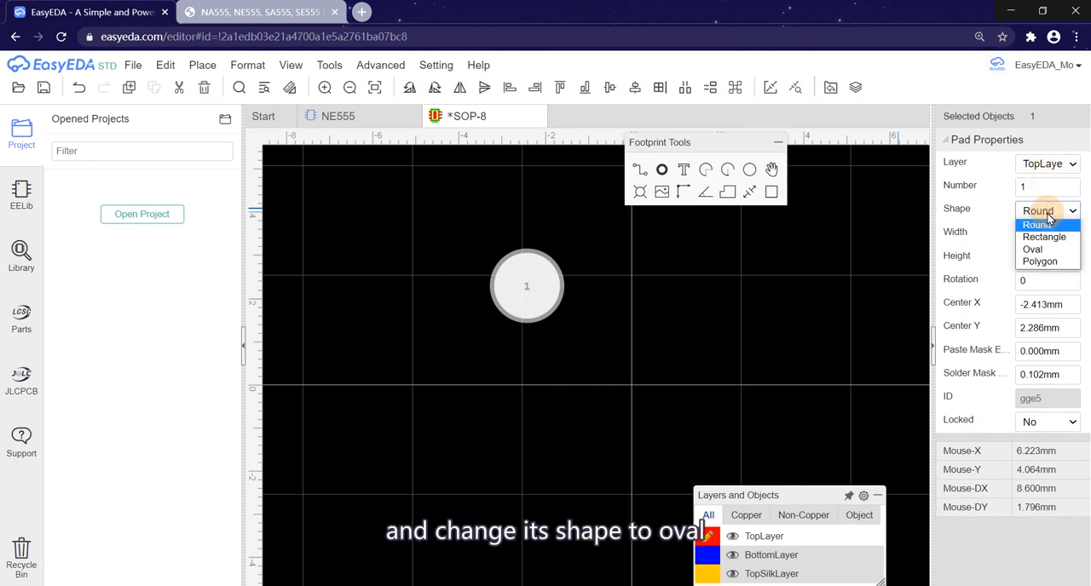
left_click(1033, 249)
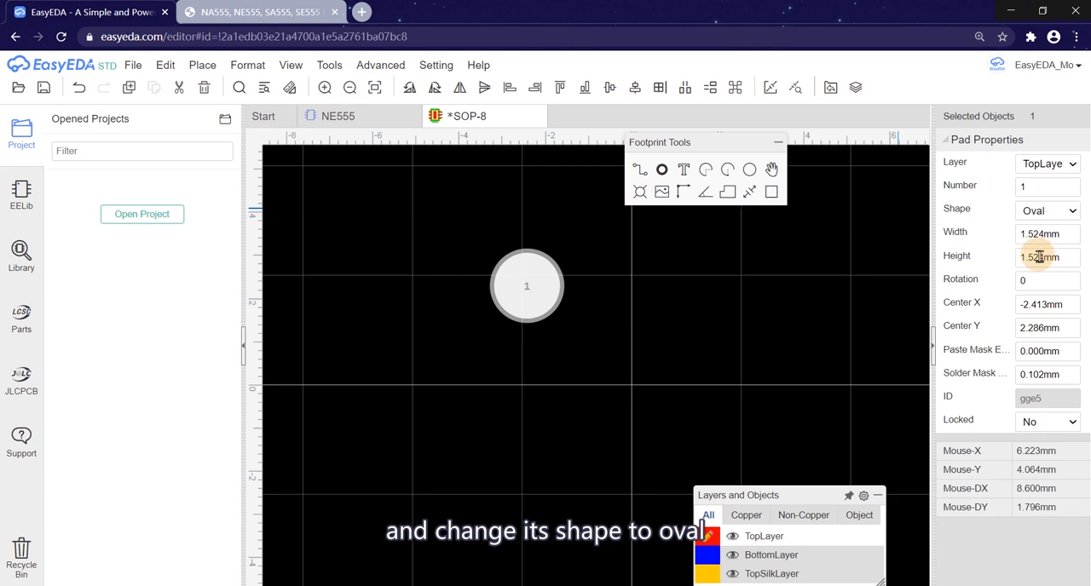
left_click(290, 65)
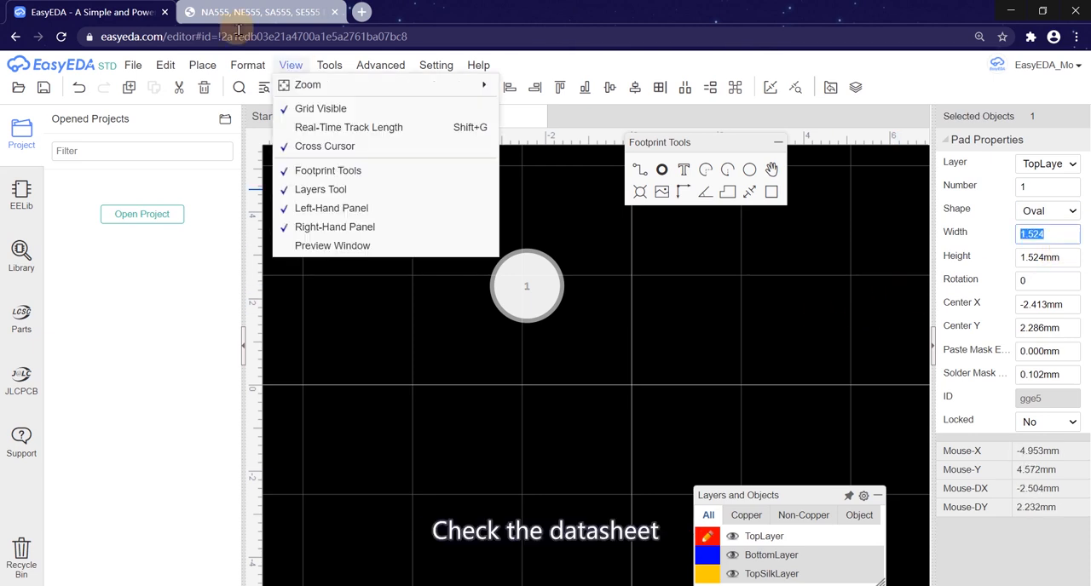
left_click(259, 12)
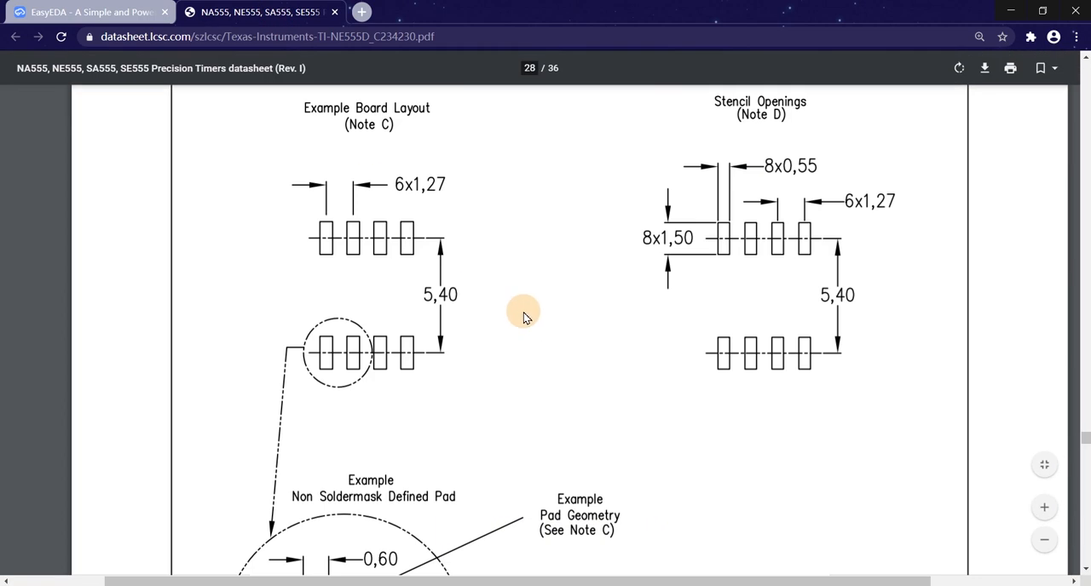
scroll("down", 3)
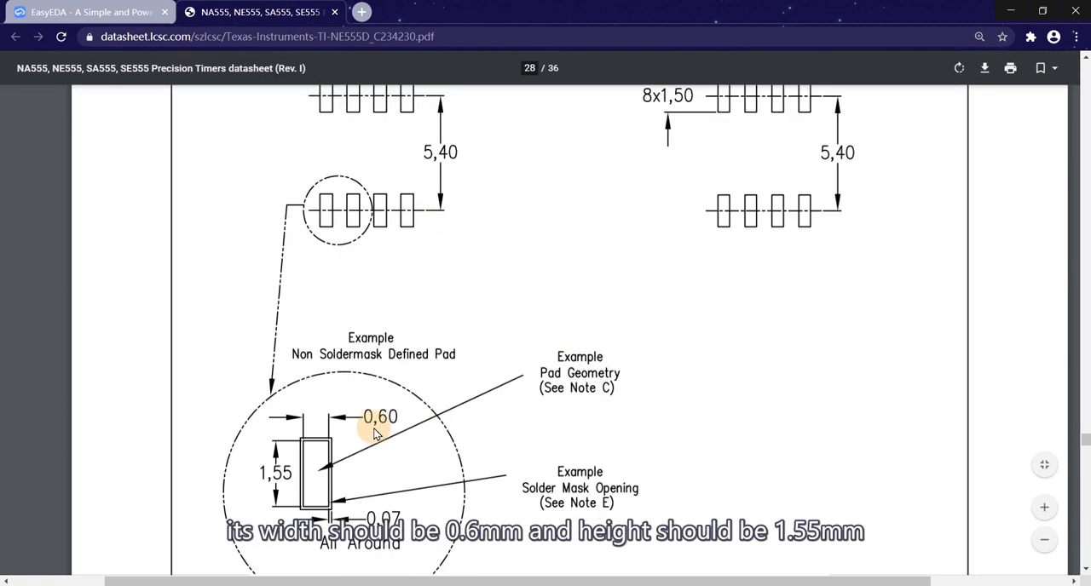
mouse_move(294, 474)
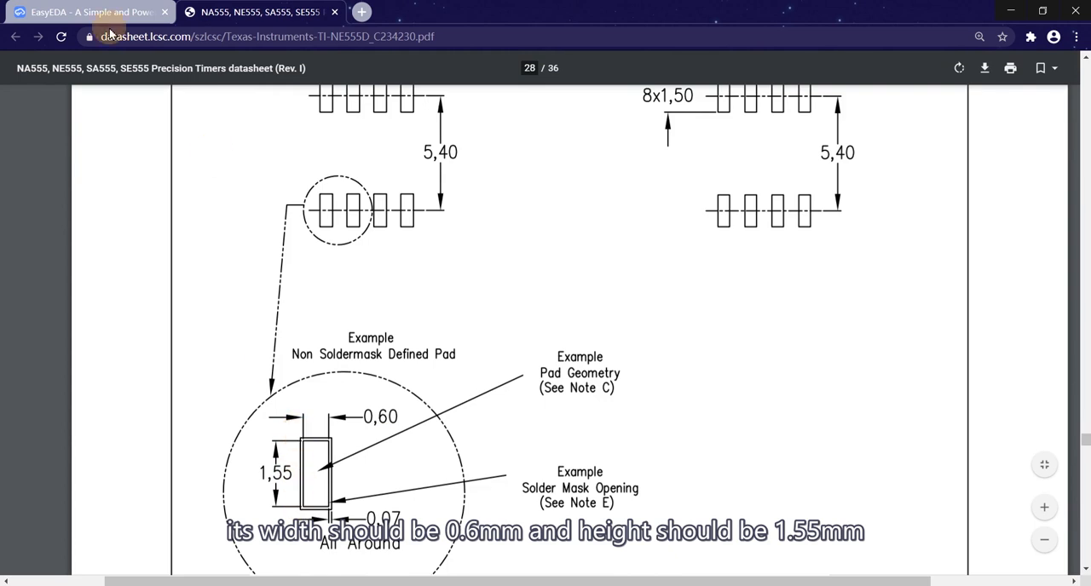
left_click(86, 12)
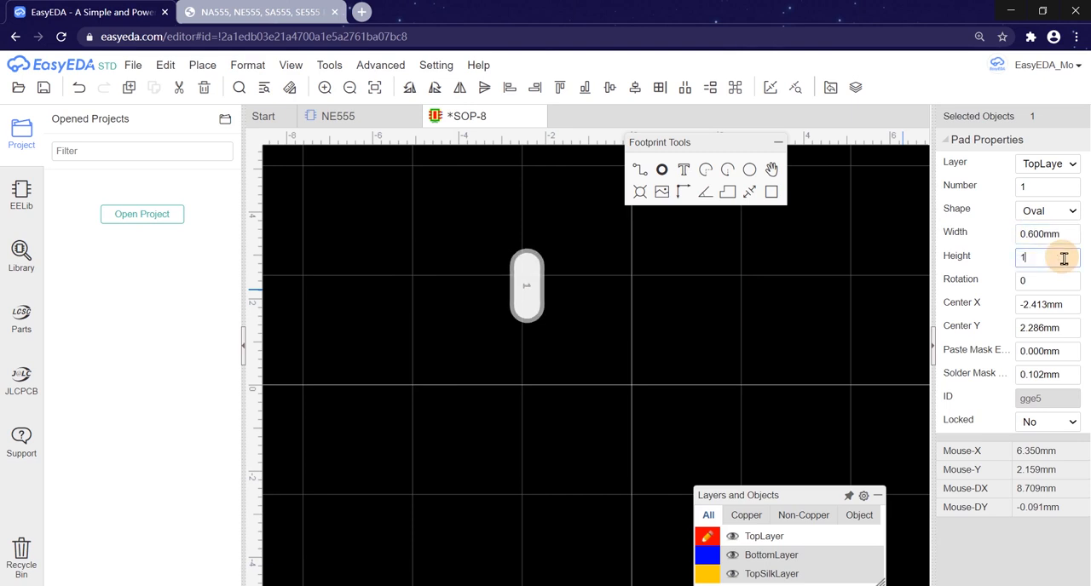
- Size the pad 0.6 × 1.55 mm, move it onto the origin and rotate it 90°
type(".5")
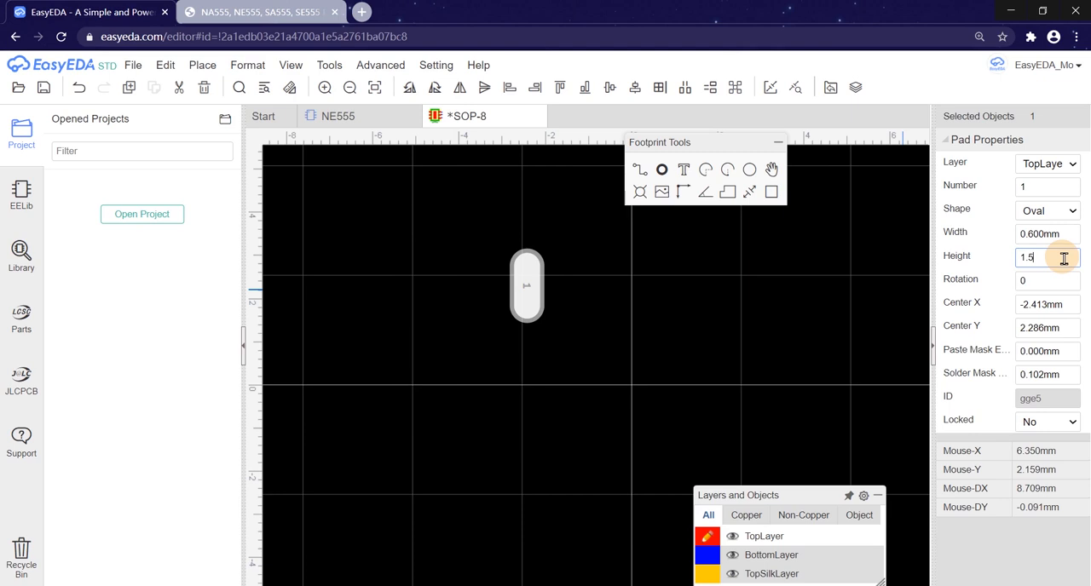
type("50mm")
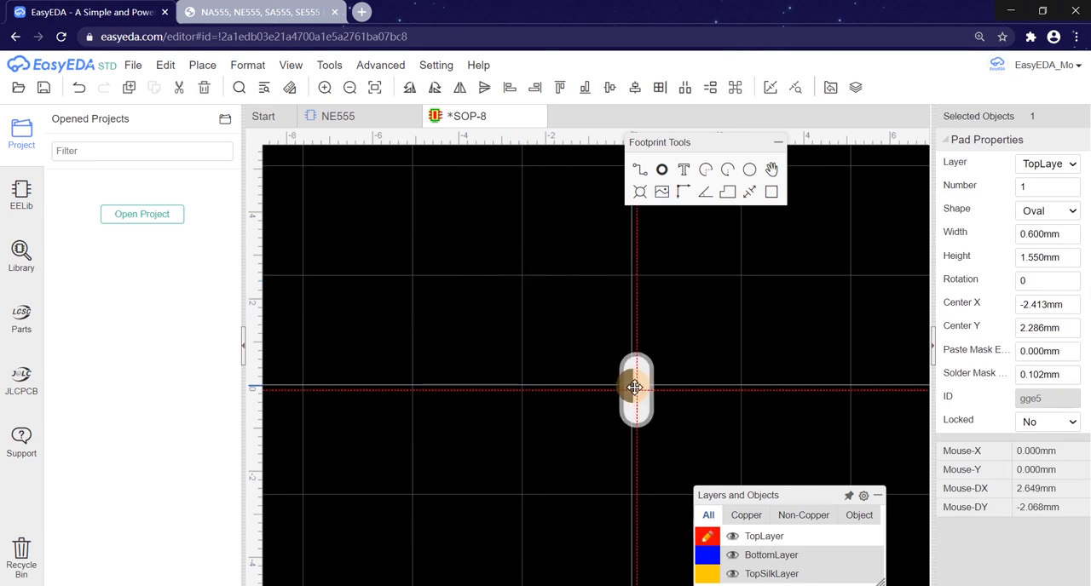
left_click_drag(634, 388, 631, 383)
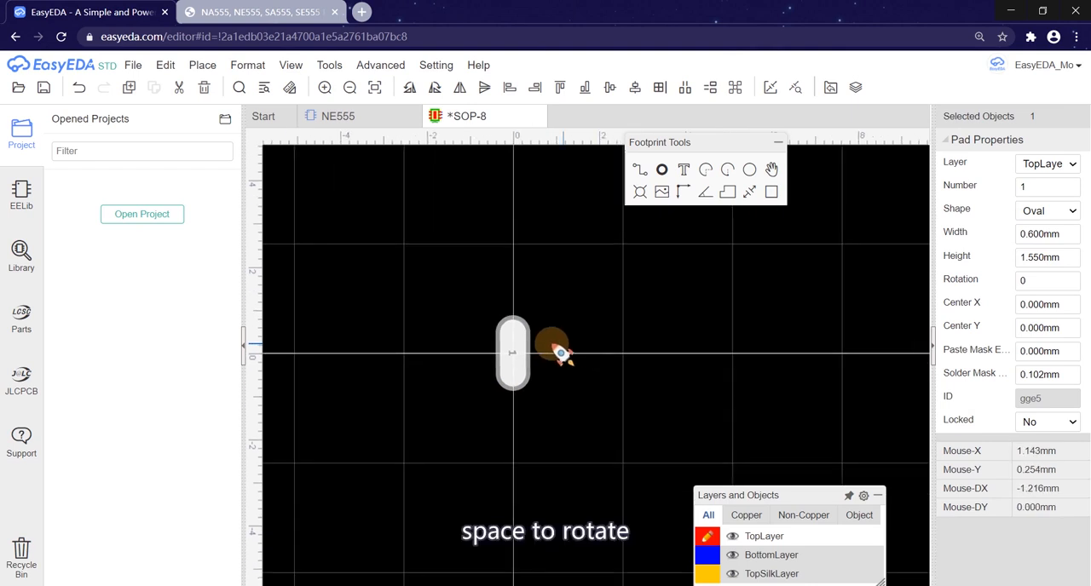
key("space")
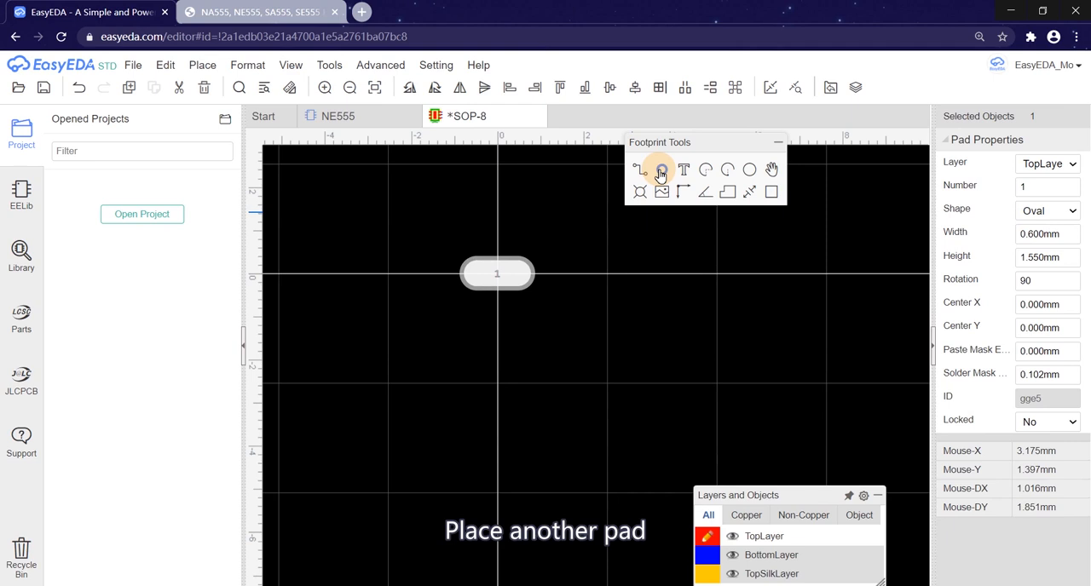
left_click(501, 330)
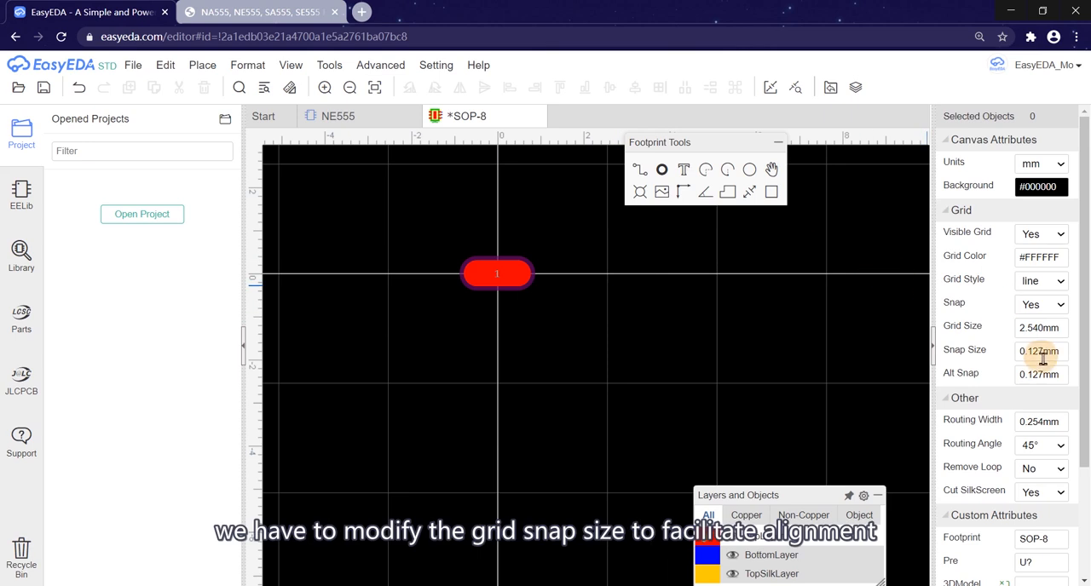
- Check the datasheet pitch and set Snap Size to 1.27 mm
triple_click(1040, 351)
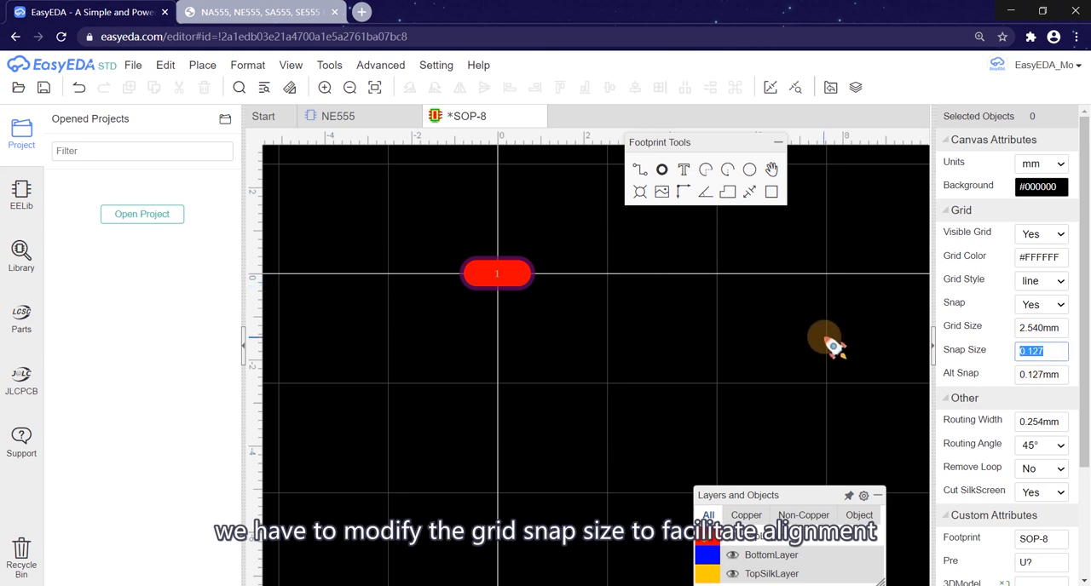
left_click(329, 64)
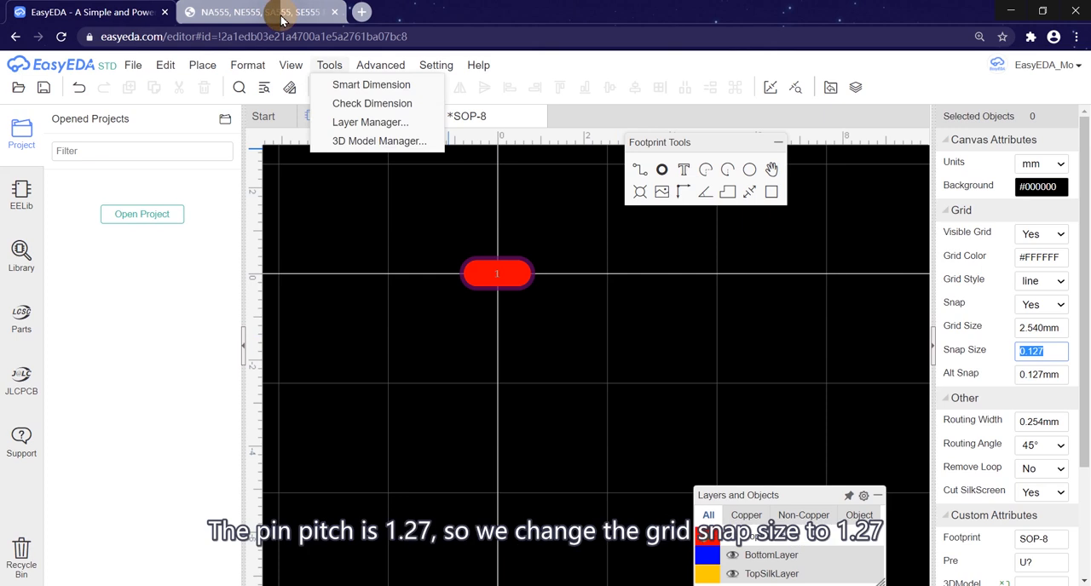
left_click(255, 12)
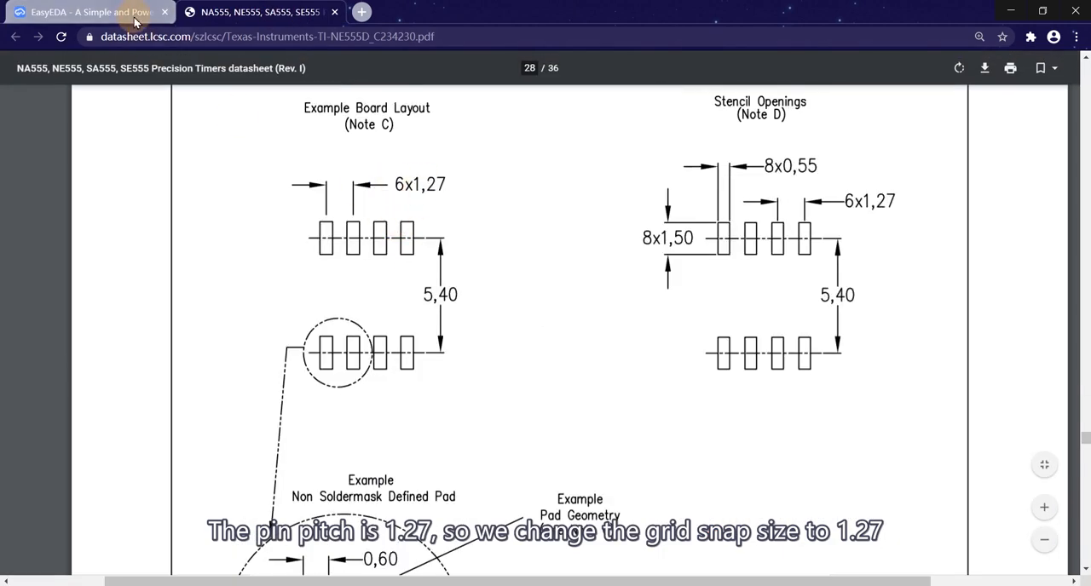
left_click(86, 12)
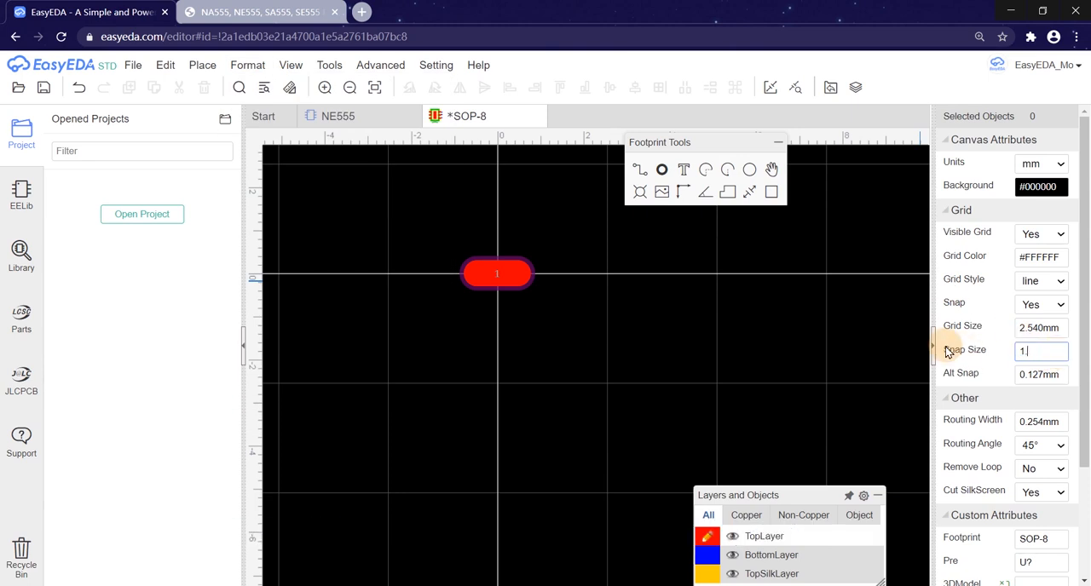
left_click(661, 169)
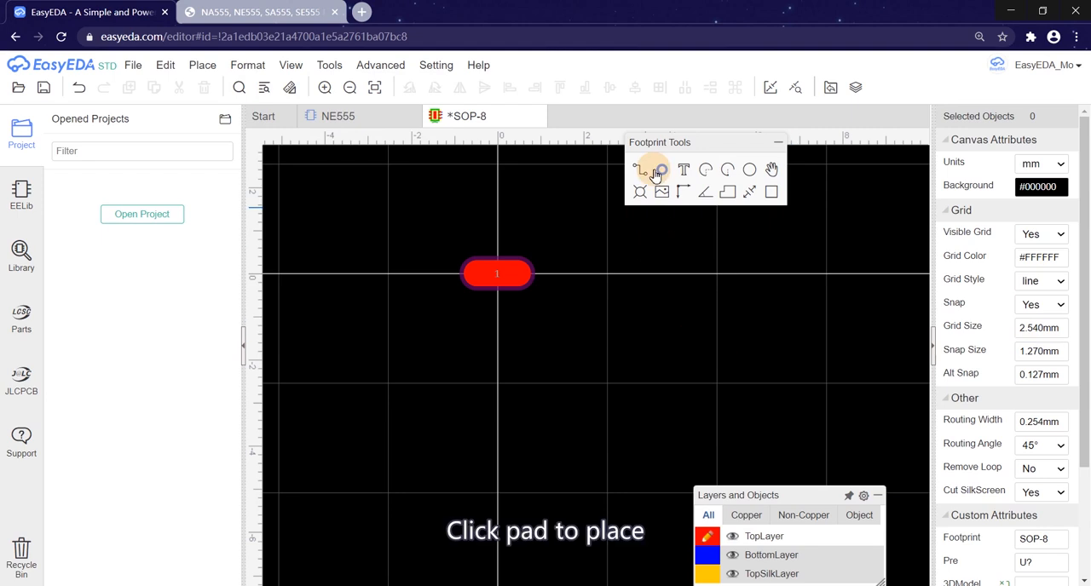
- Place pads 1–4 in the left column and 5–8 in the right column
left_click(498, 328)
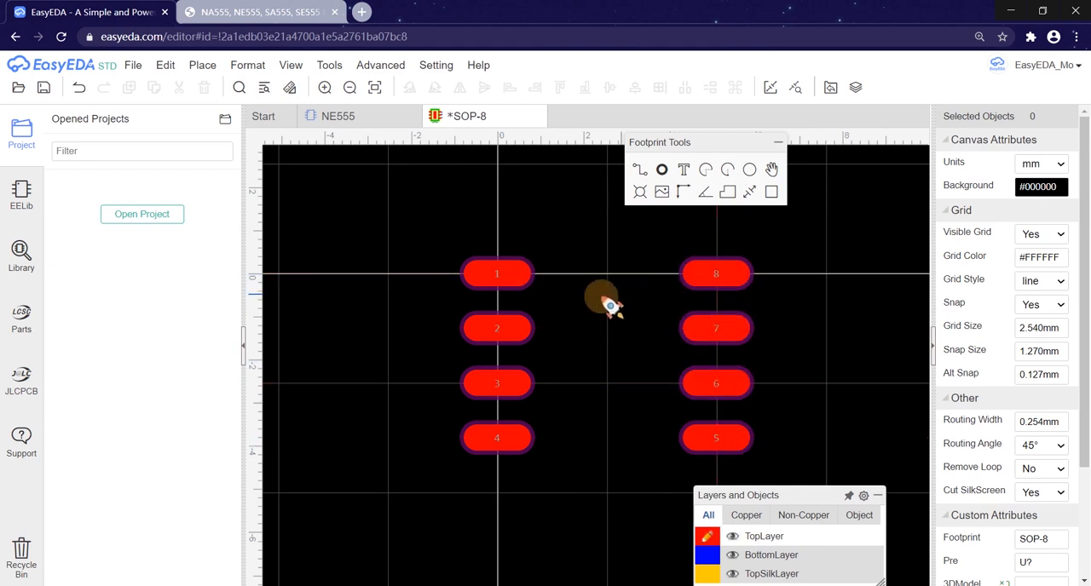
left_click(247, 64)
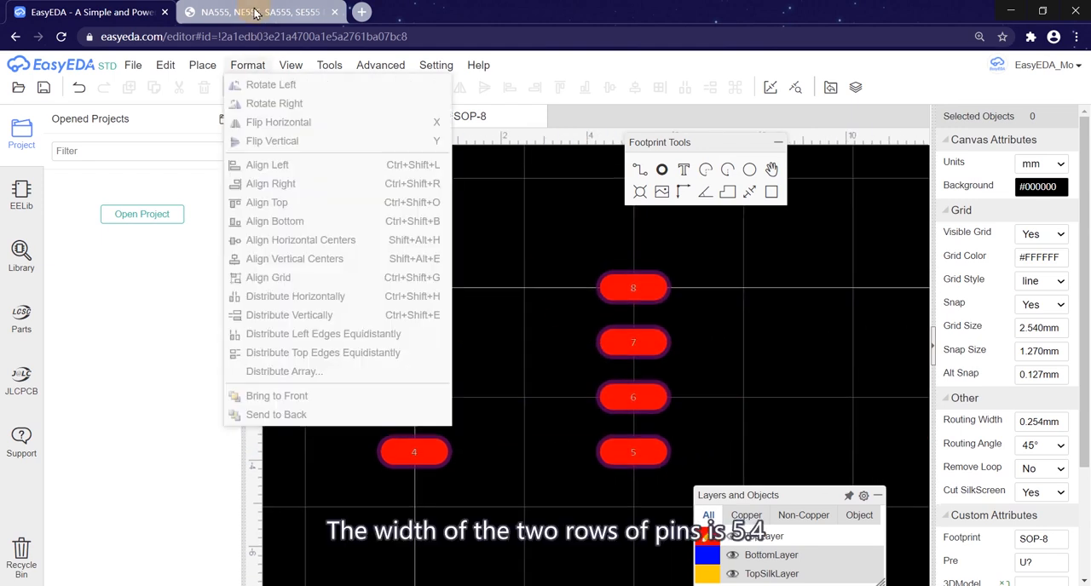
left_click(259, 12)
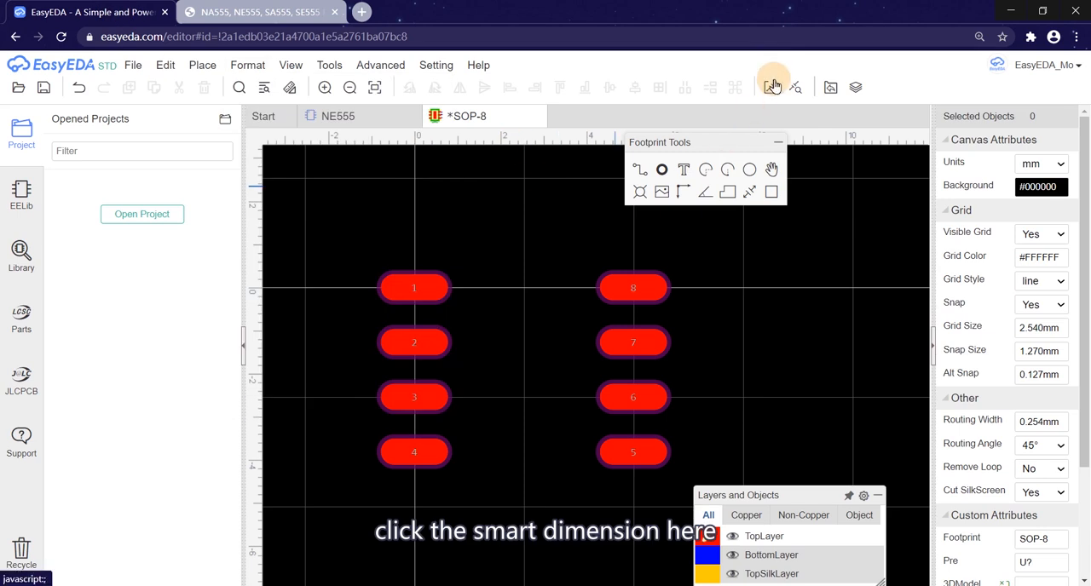
- Dimension pad 1 to pad 8 and set the row spacing to 5.4 mm
left_click(774, 87)
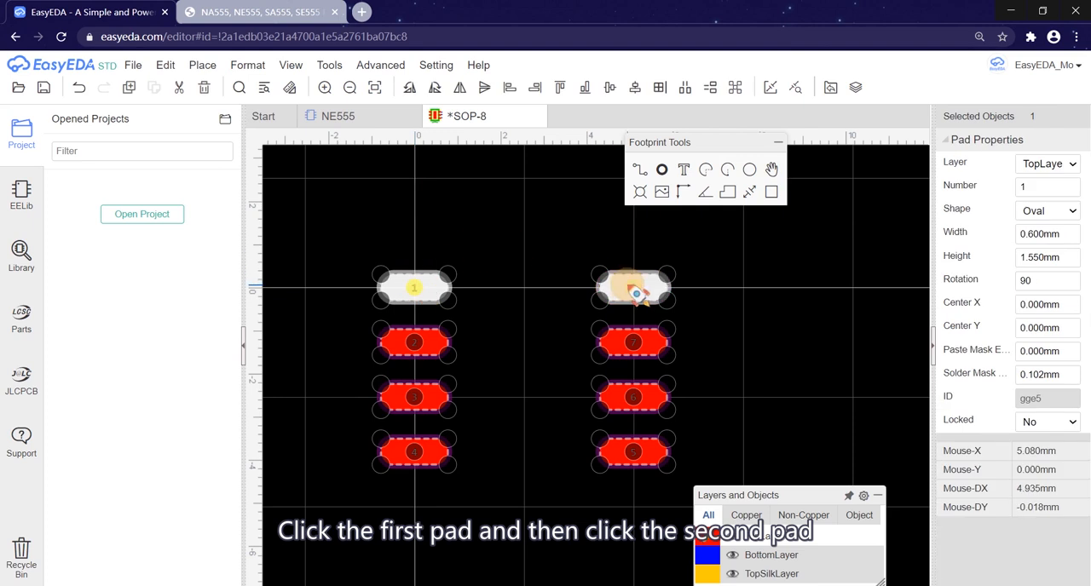
left_click(632, 286)
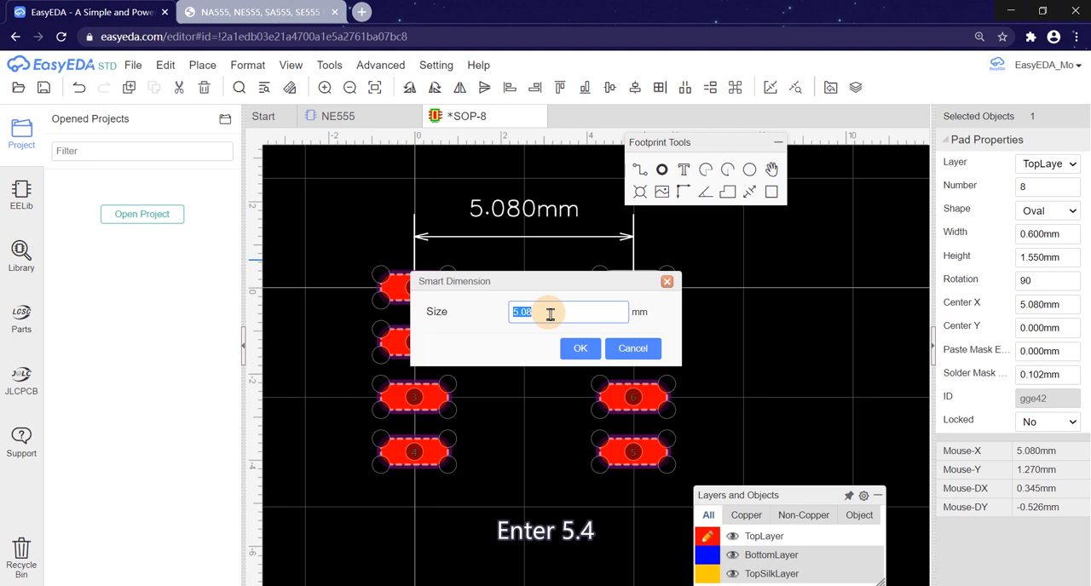
type("5.")
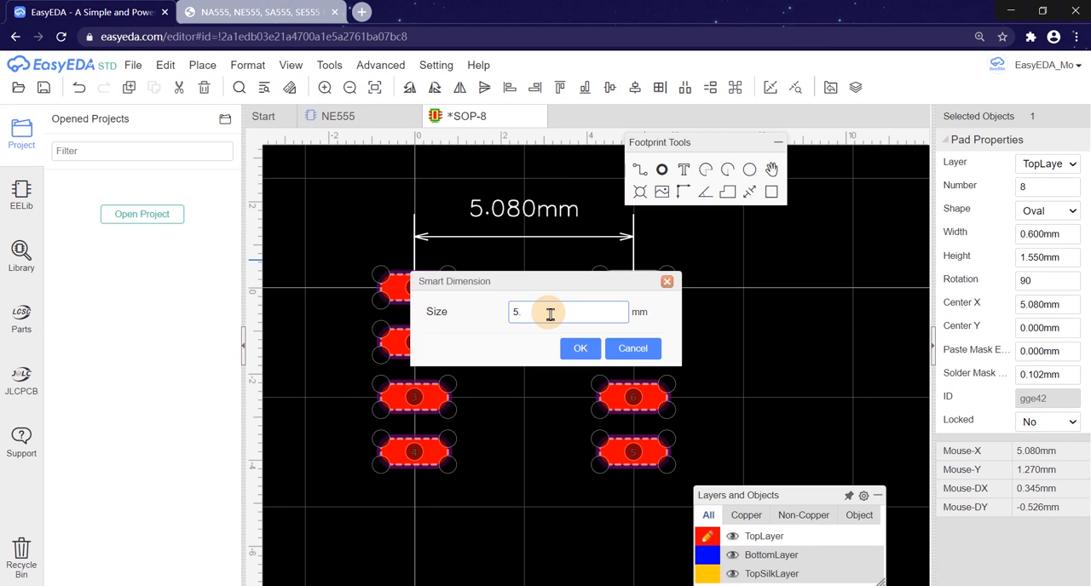
left_click(579, 348)
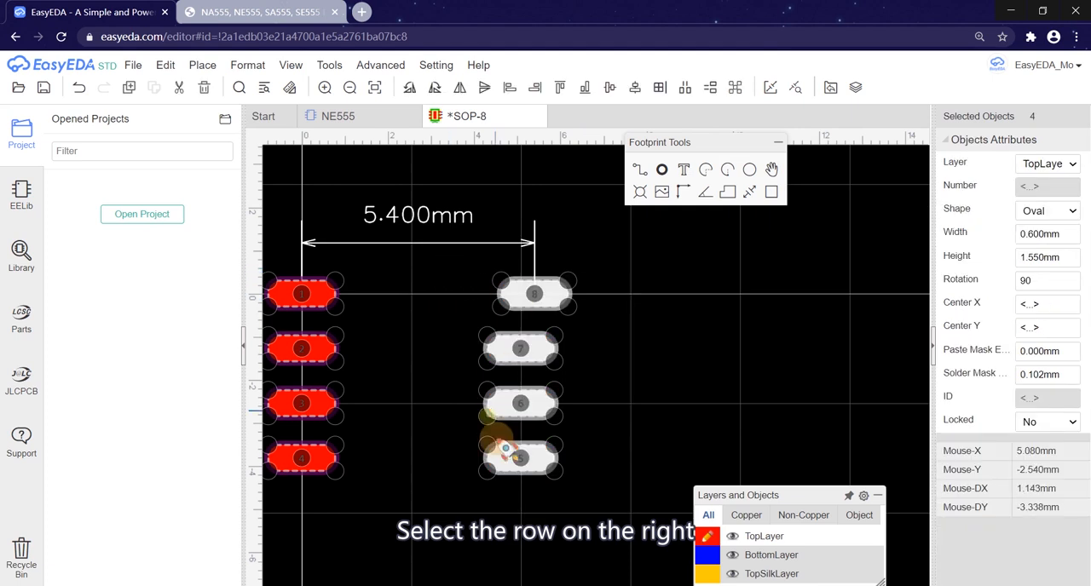
left_click(247, 65)
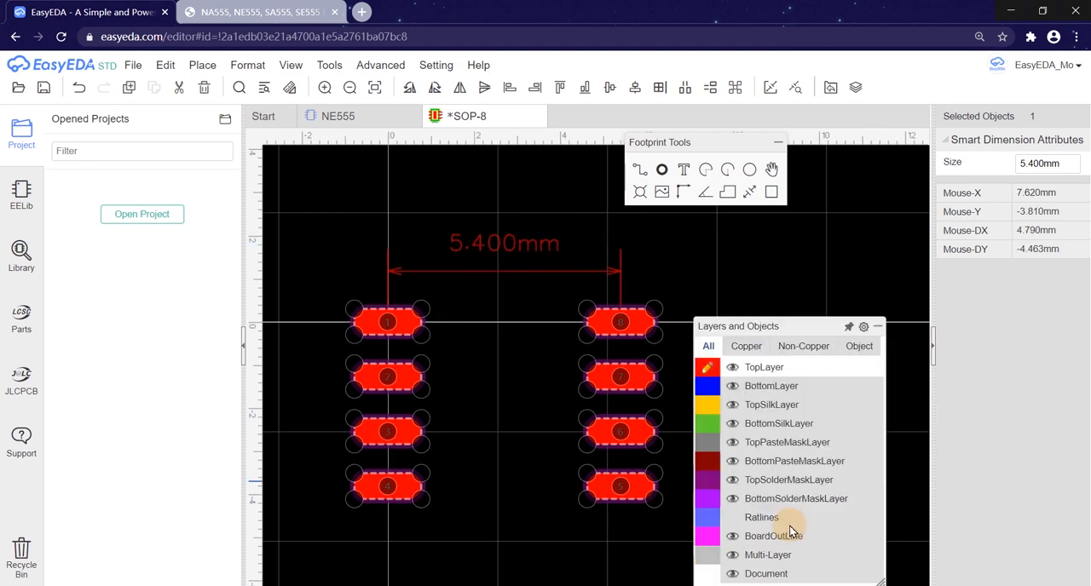
left_click(529, 247)
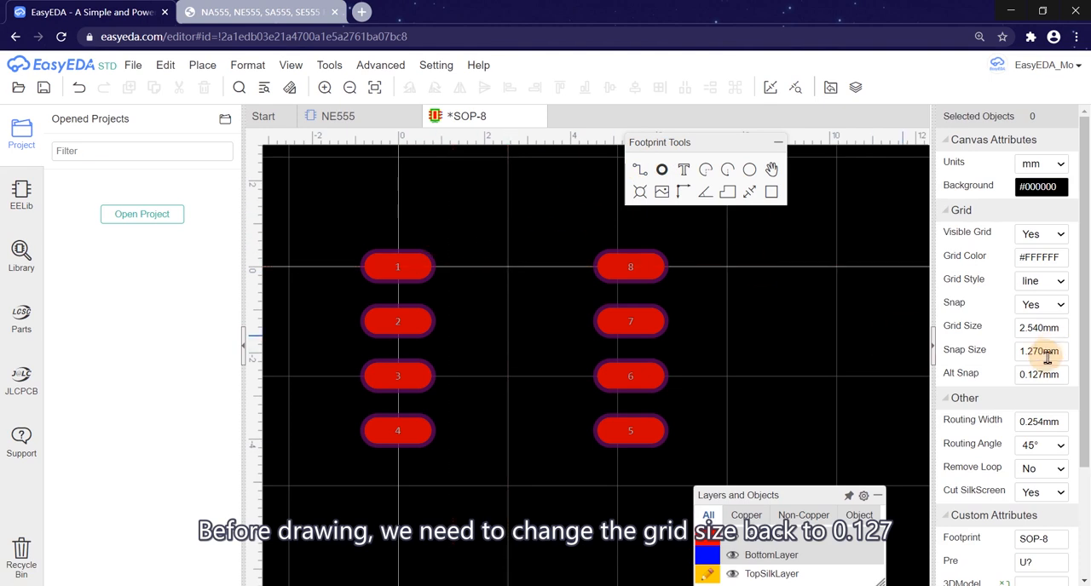
- Change Snap Size back to 0.127 mm for fine outline drawing
triple_click(1038, 351)
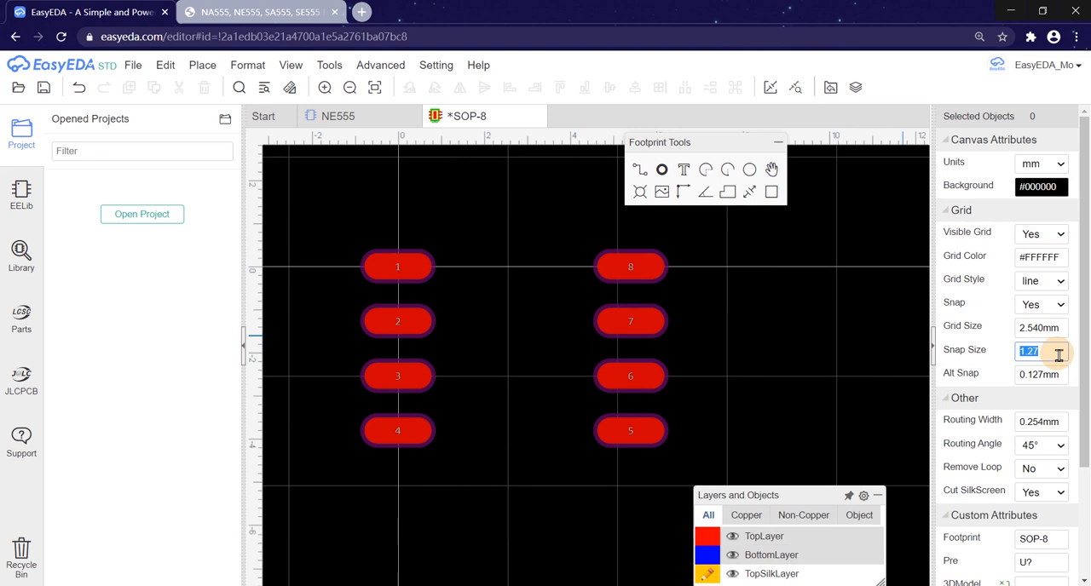
type("0.")
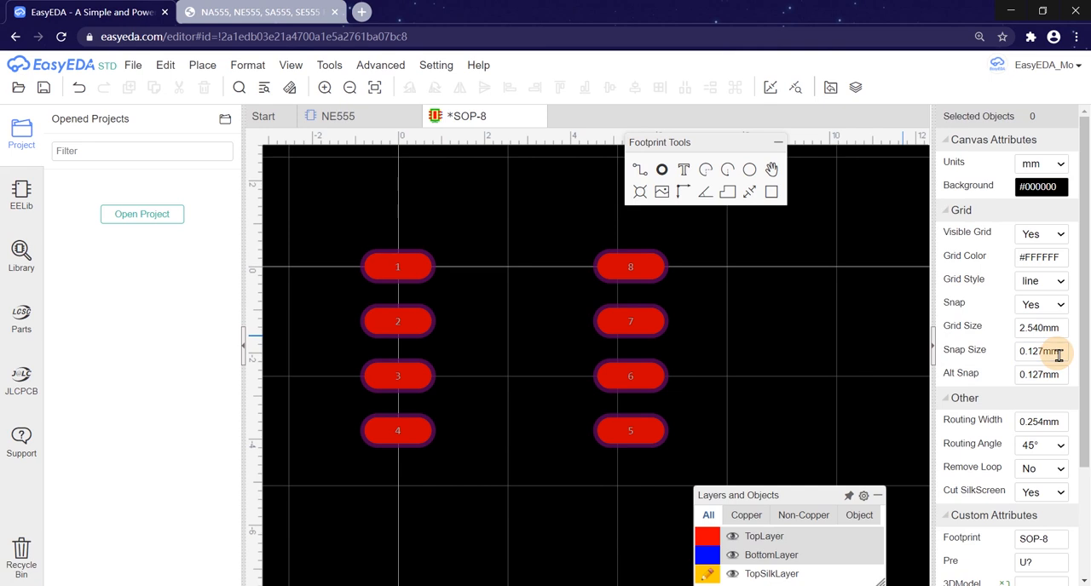
mouse_move(444, 239)
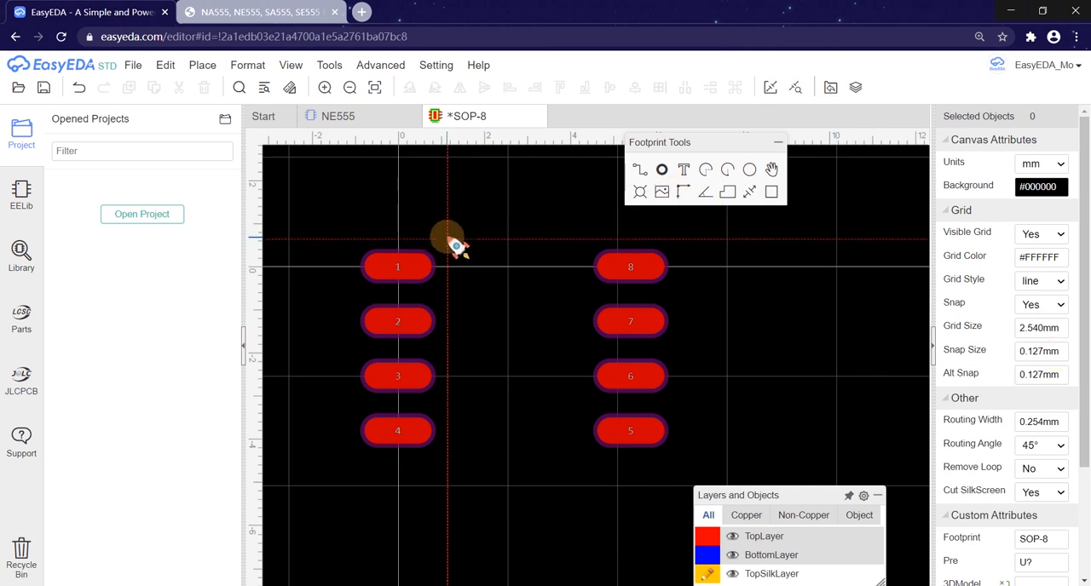
- Draw the silkscreen body outline between the pad rows at 0.2 mm track width
left_click_drag(447, 239, 446, 451)
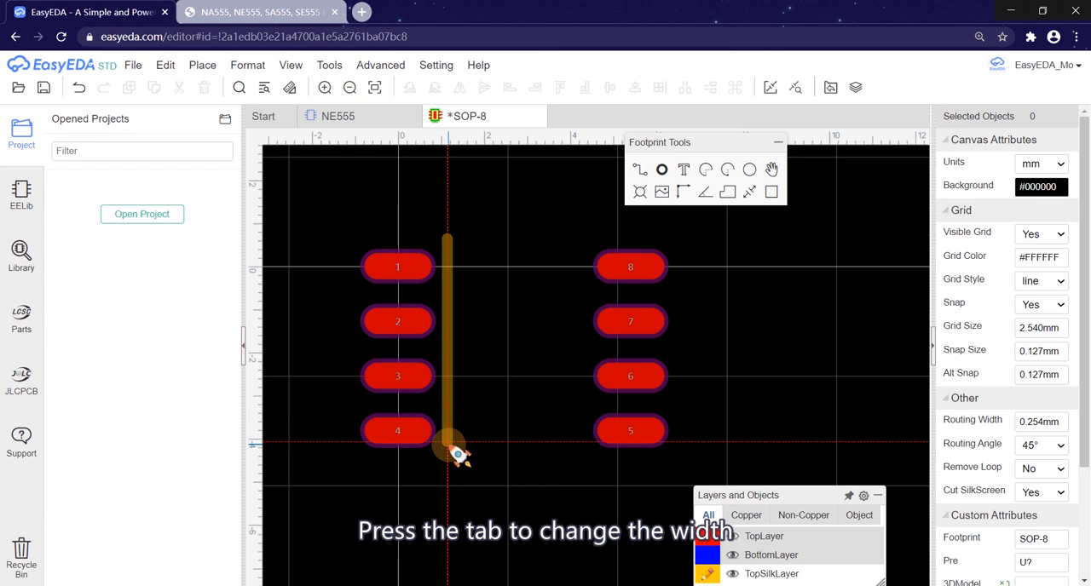
key("Tab")
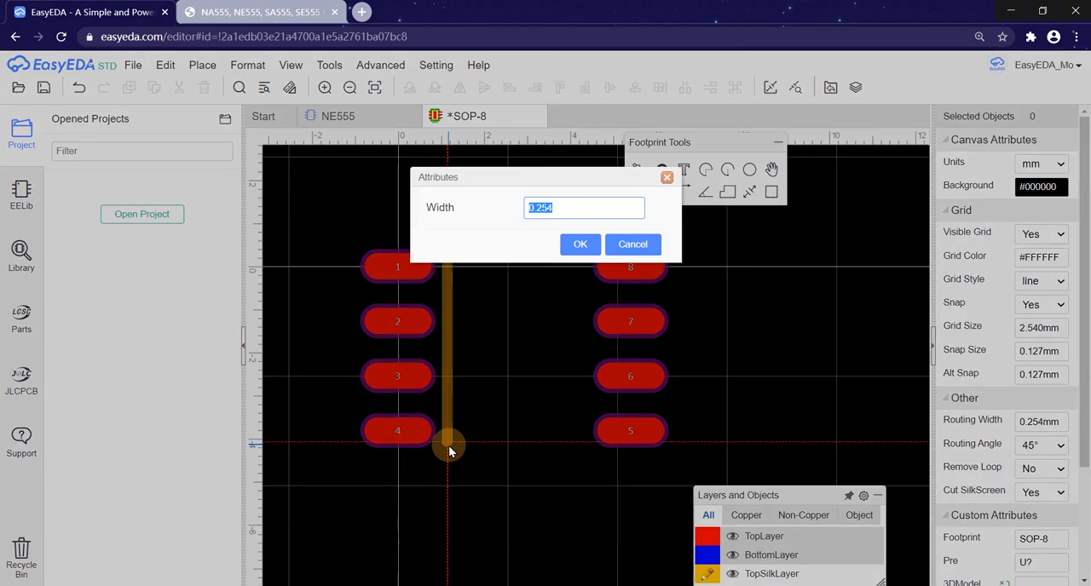
left_click(579, 246)
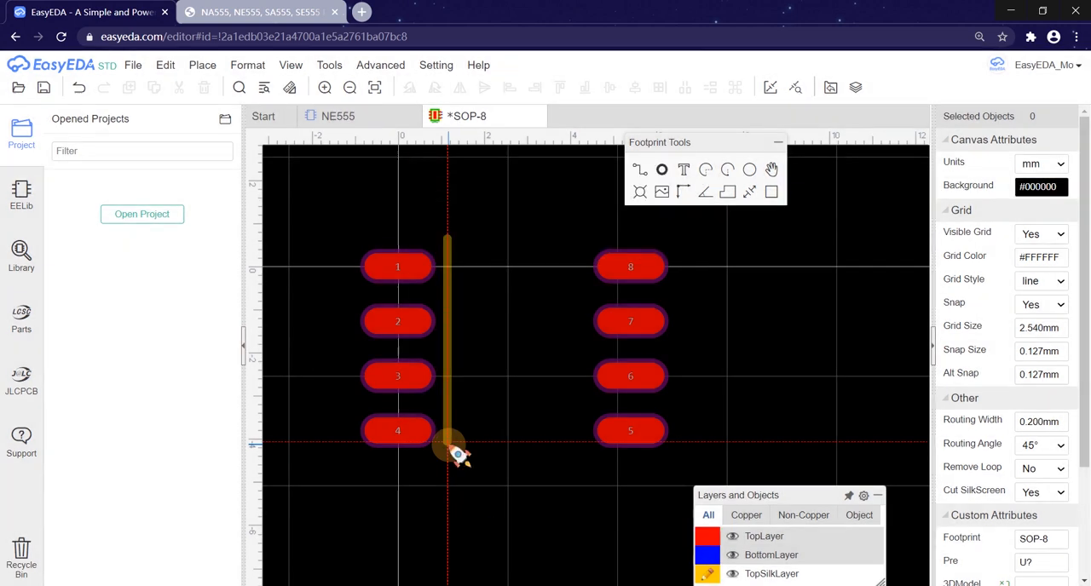
left_click(583, 443)
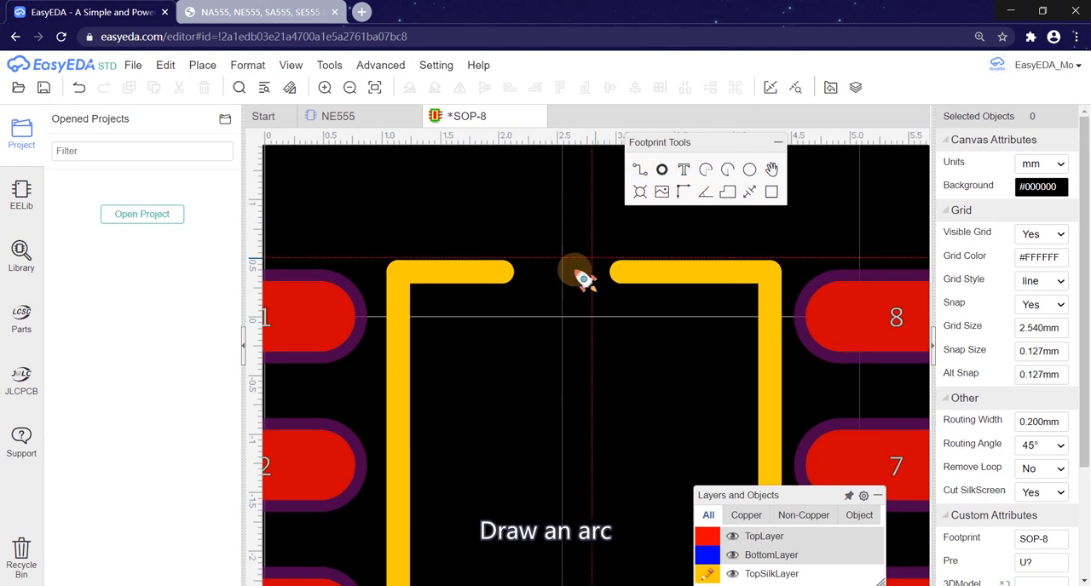
- Add the pin-1 notch arc in the top gap and a small marker dot near pin 1
left_click(622, 282)
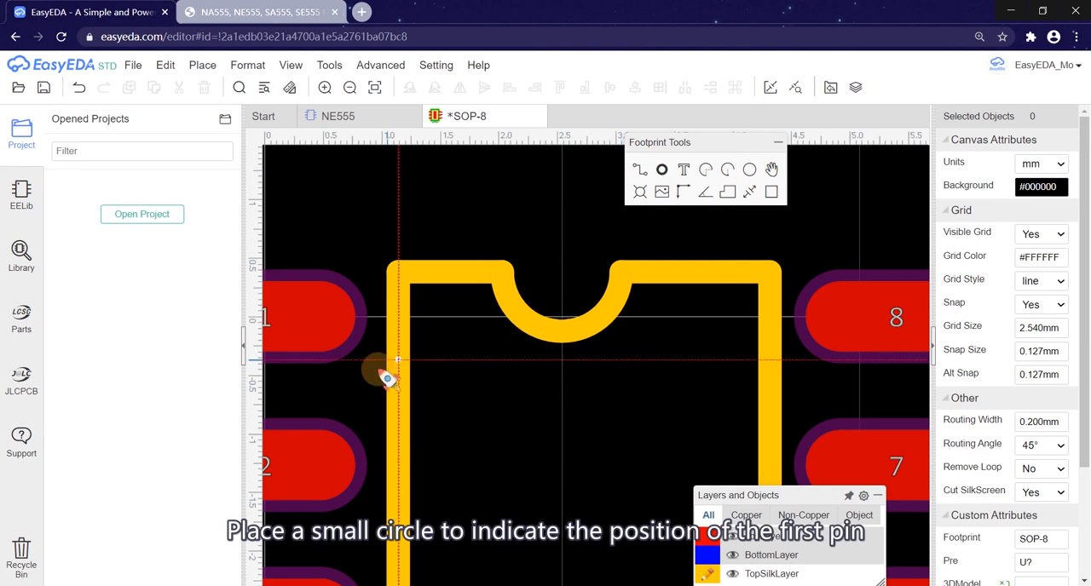
left_click(430, 315)
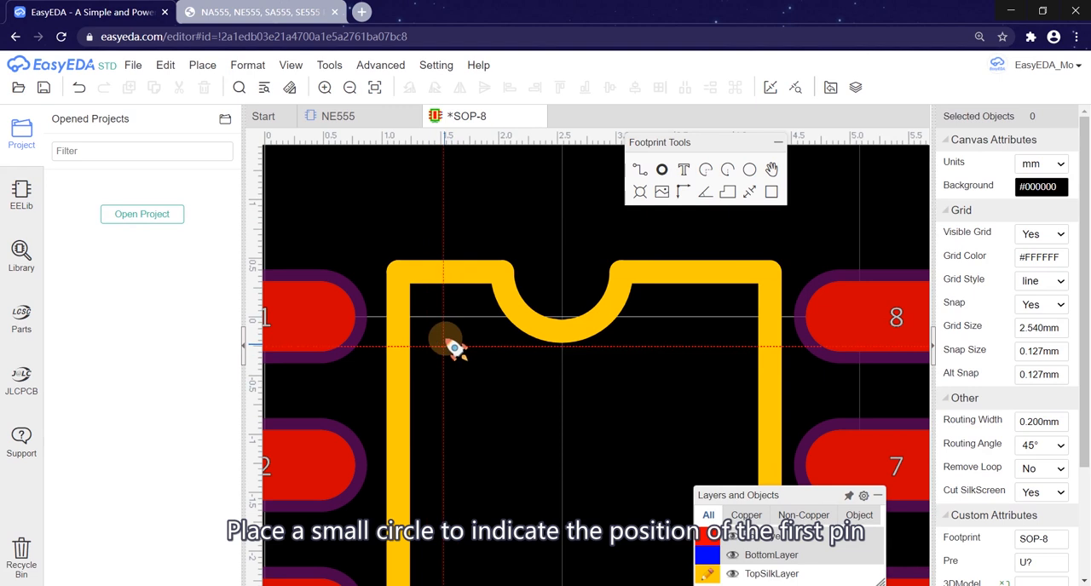
left_click(456, 332)
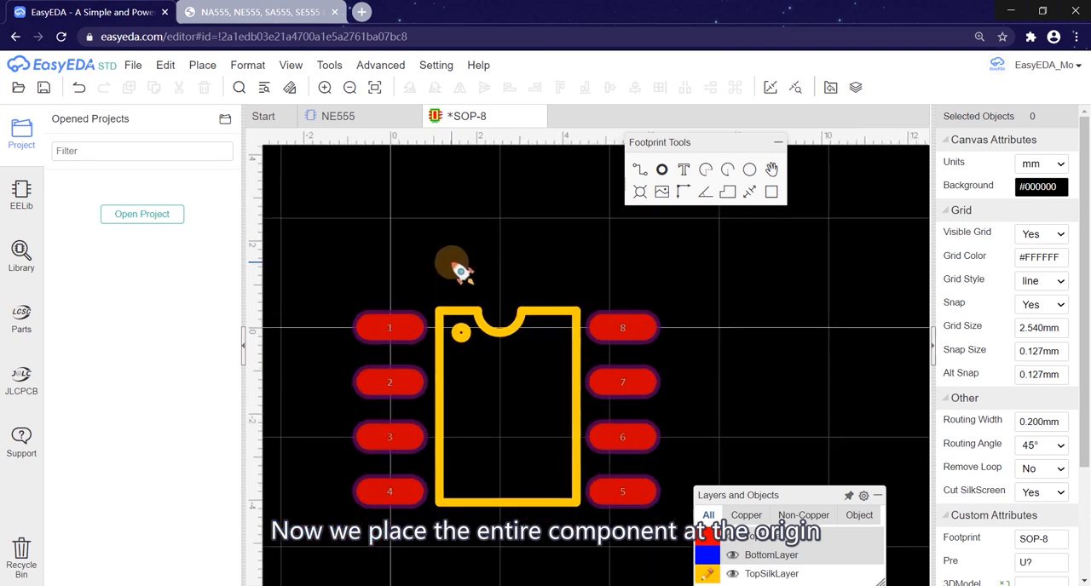
- Set the canvas origin by centre of pads and save the footprint as SOP_8
left_click(201, 65)
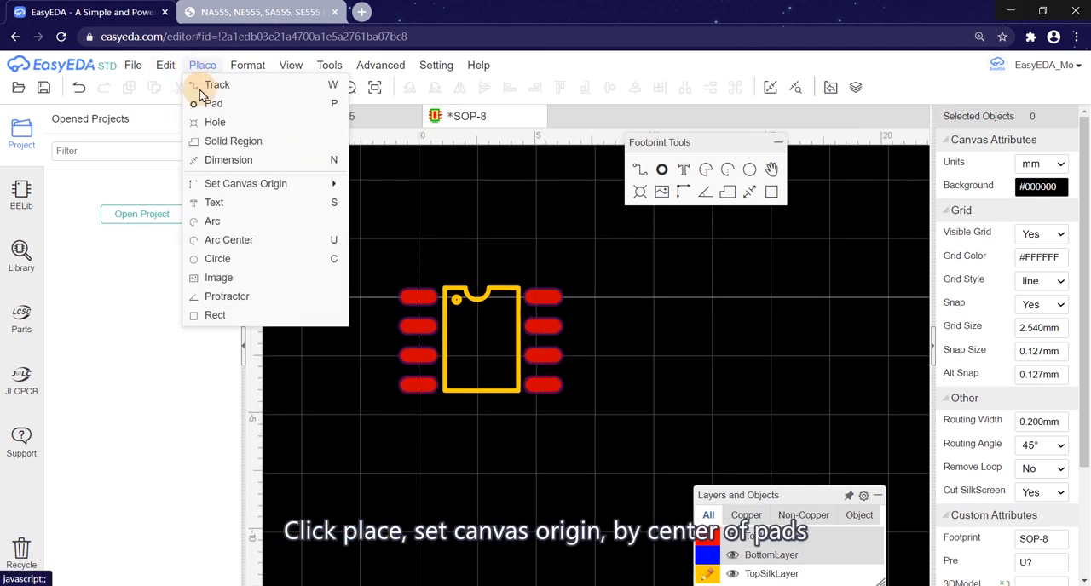
mouse_move(245, 184)
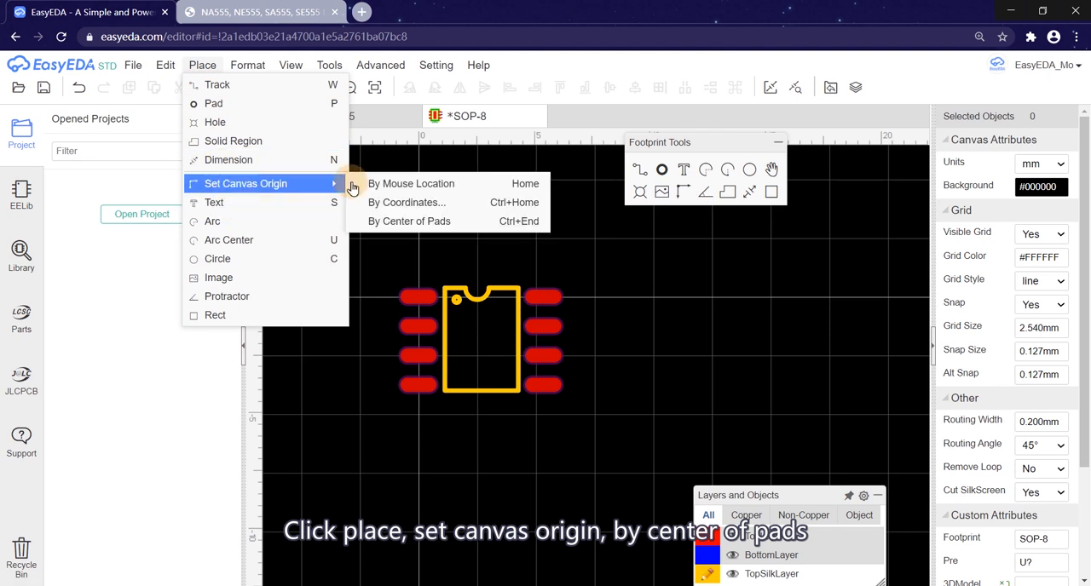
mouse_move(418, 222)
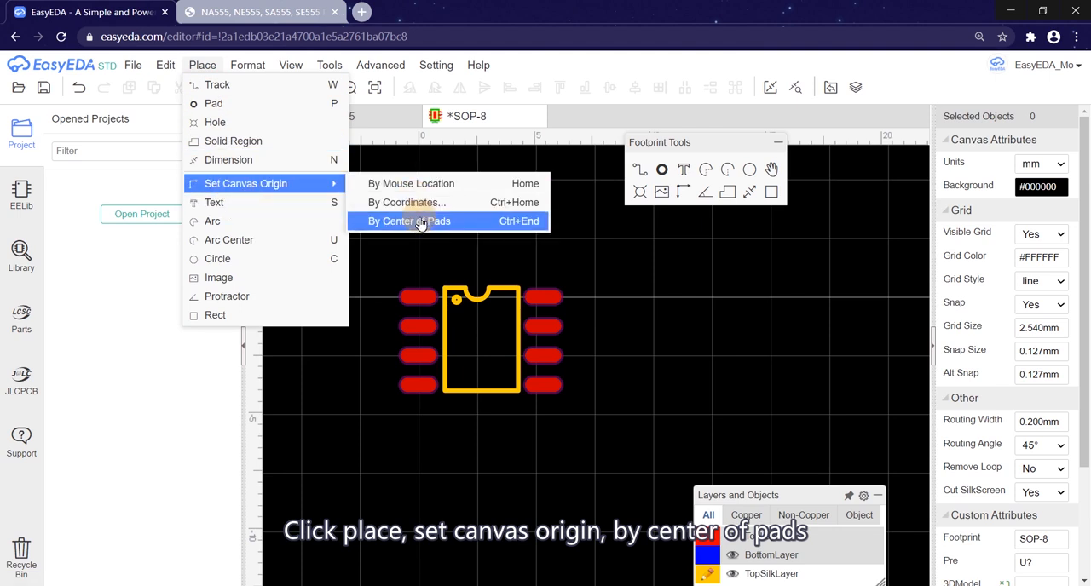
left_click(409, 222)
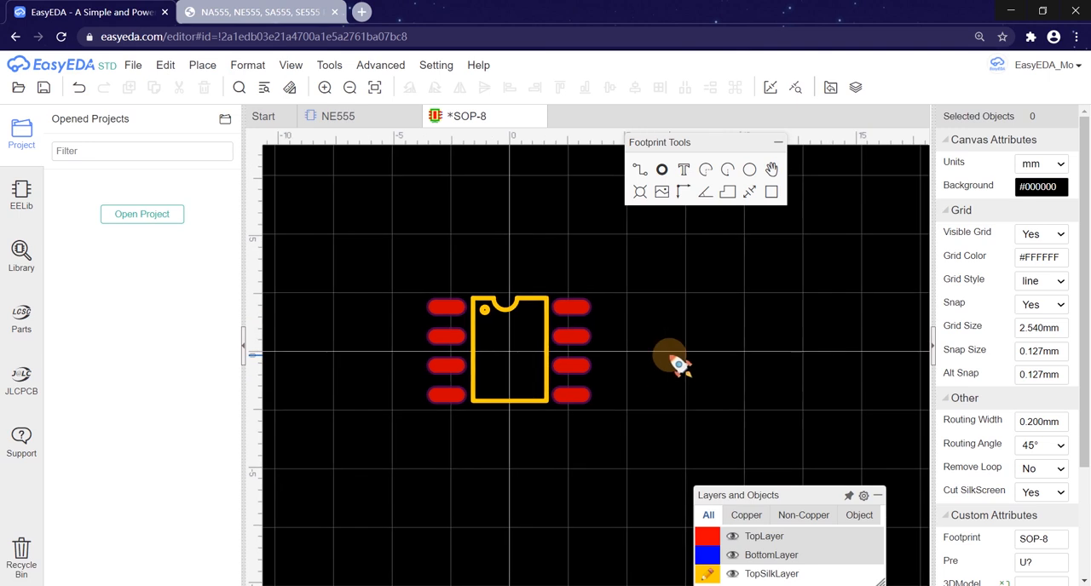
key("ctrl+s")
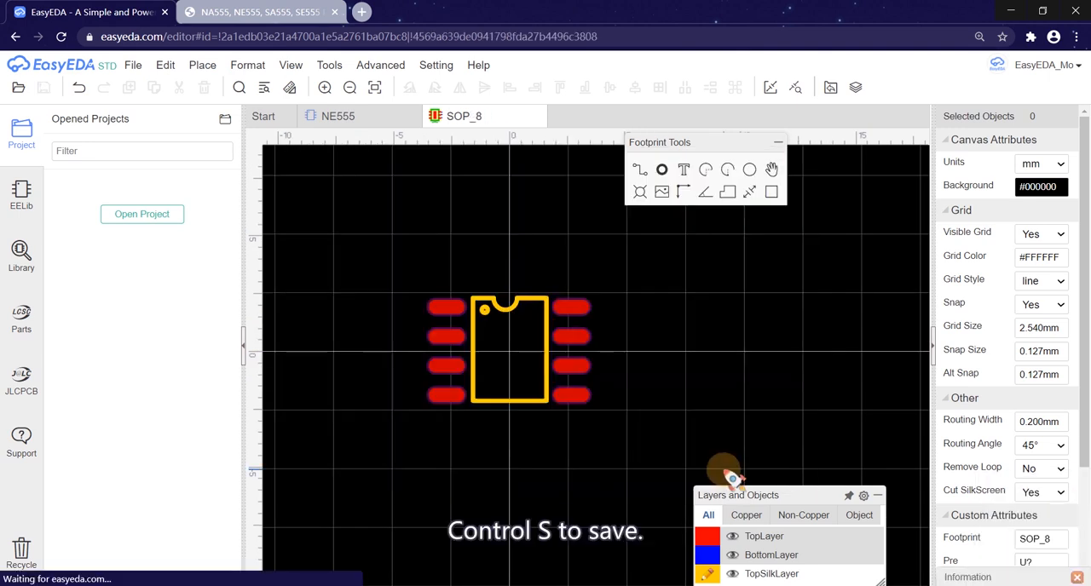
key("ctrl+s")
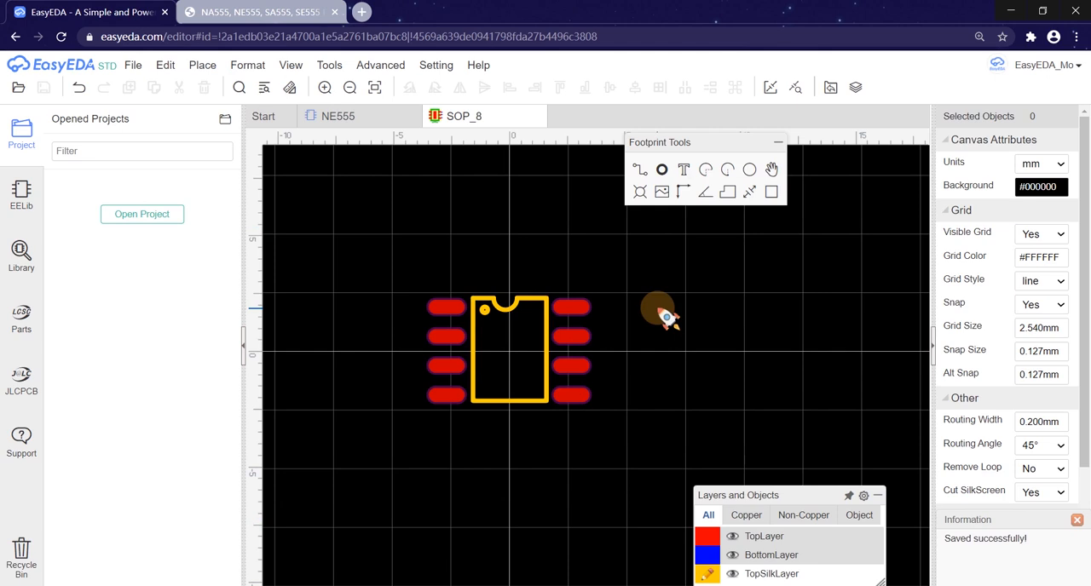
left_click(338, 116)
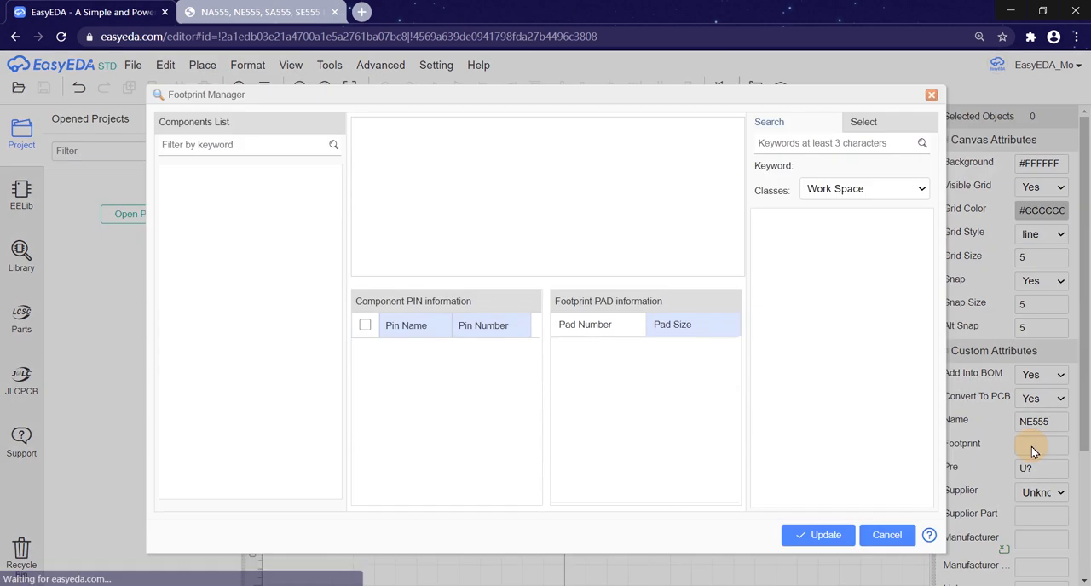
- Pick SOP_8 from All (My Libraries), update the NE555 binding and close the manager
left_click(862, 122)
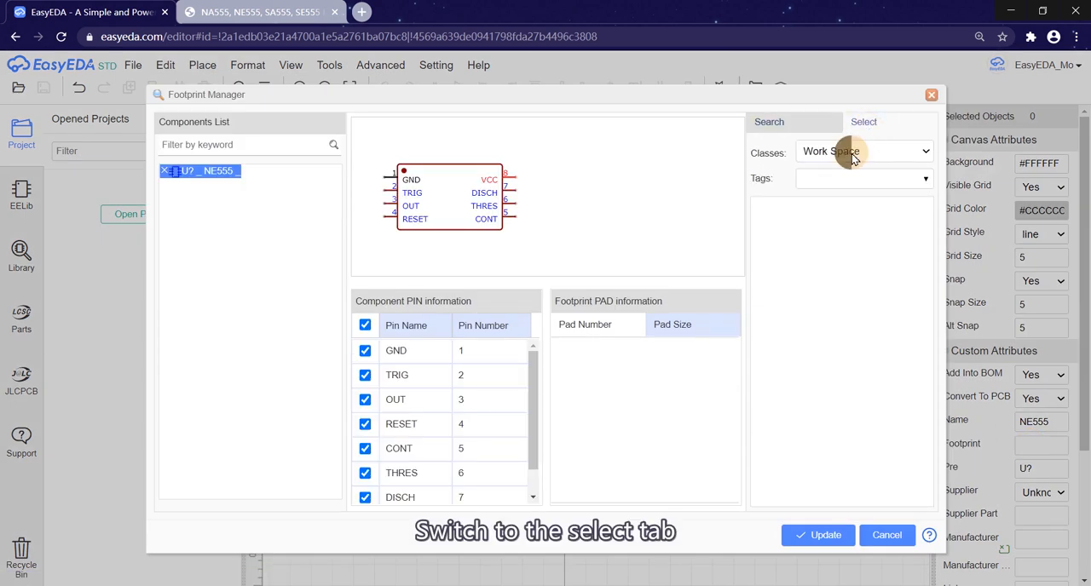
left_click(923, 177)
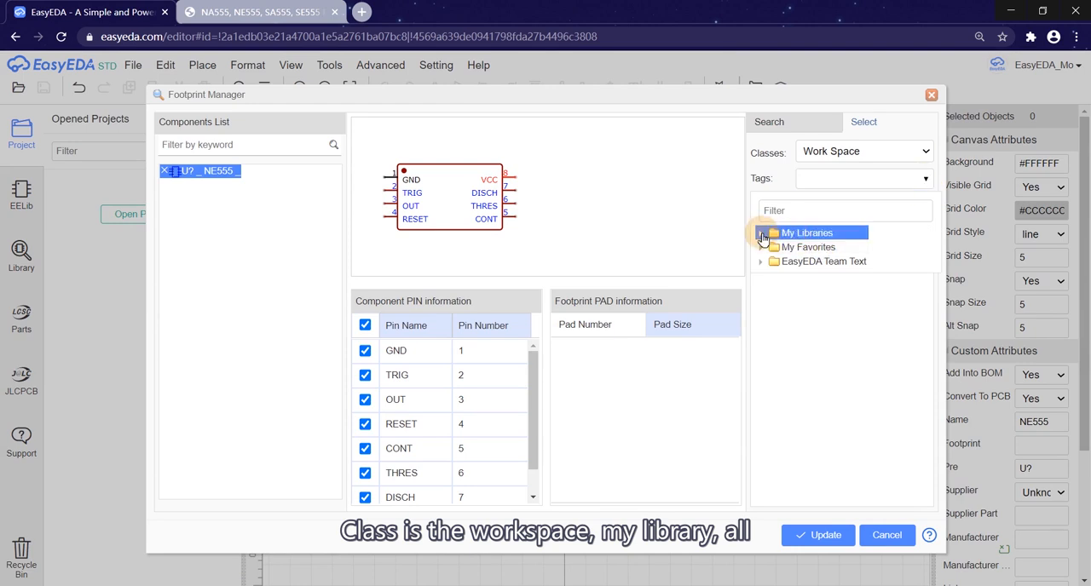
left_click(807, 231)
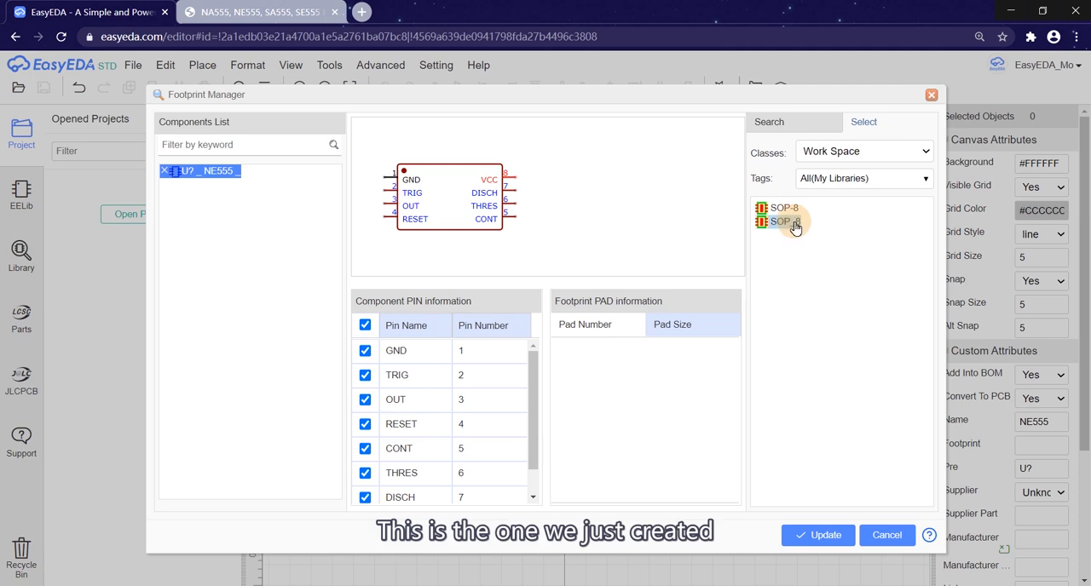
left_click(784, 222)
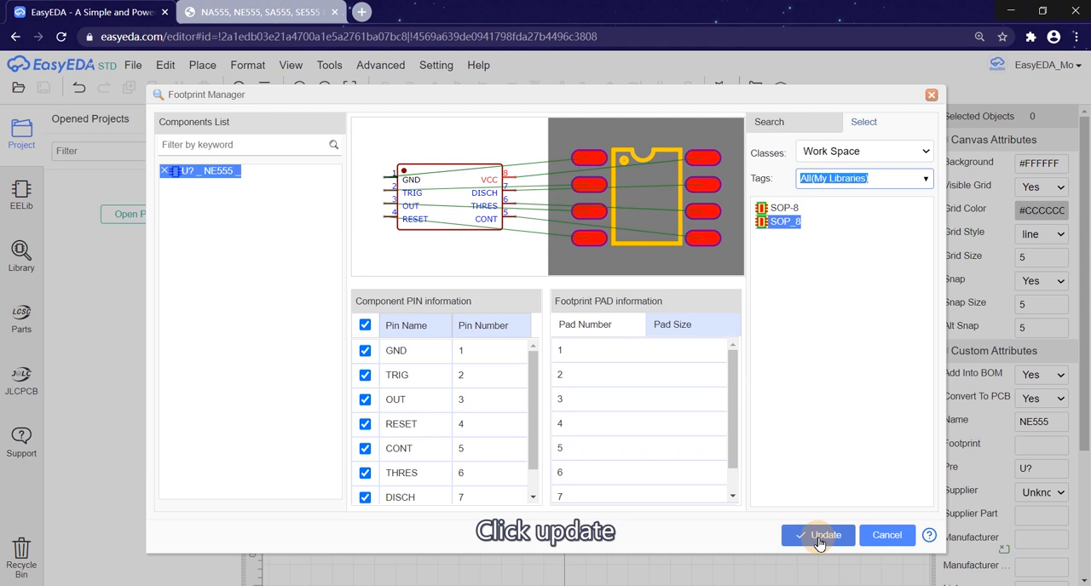
left_click(818, 535)
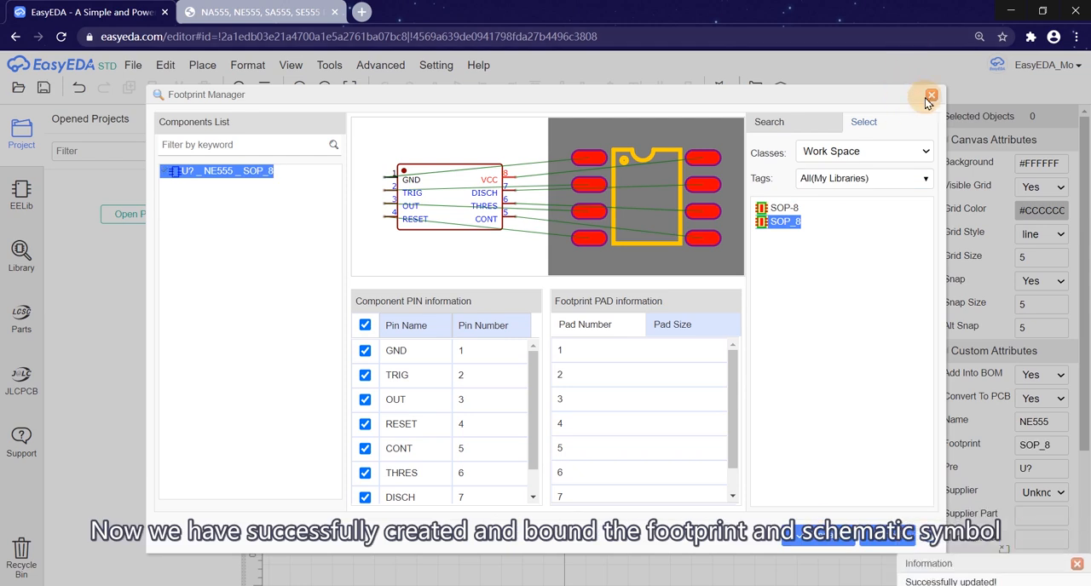
mouse_move(687, 201)
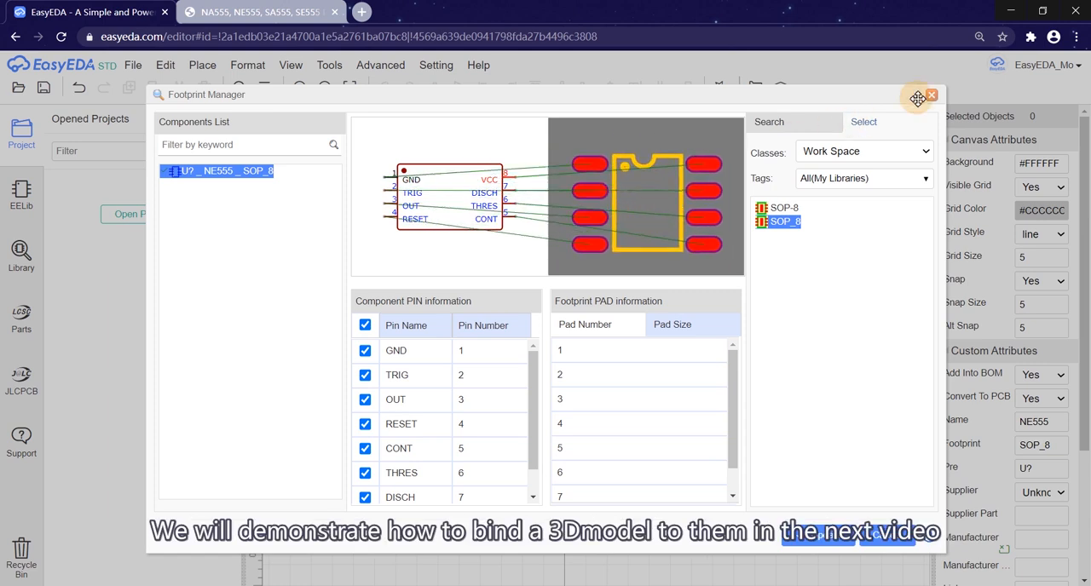
left_click(930, 95)
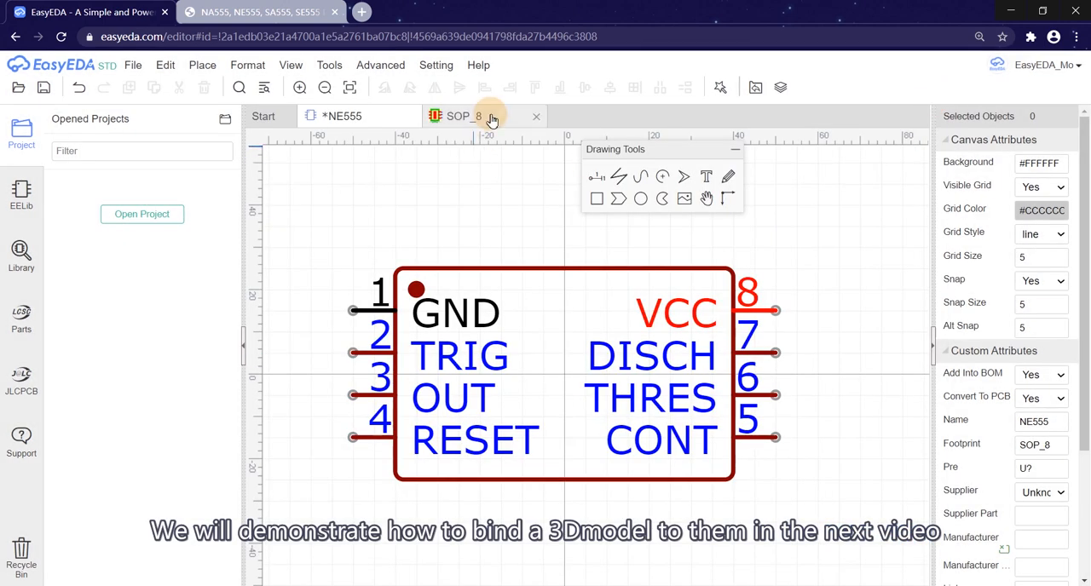